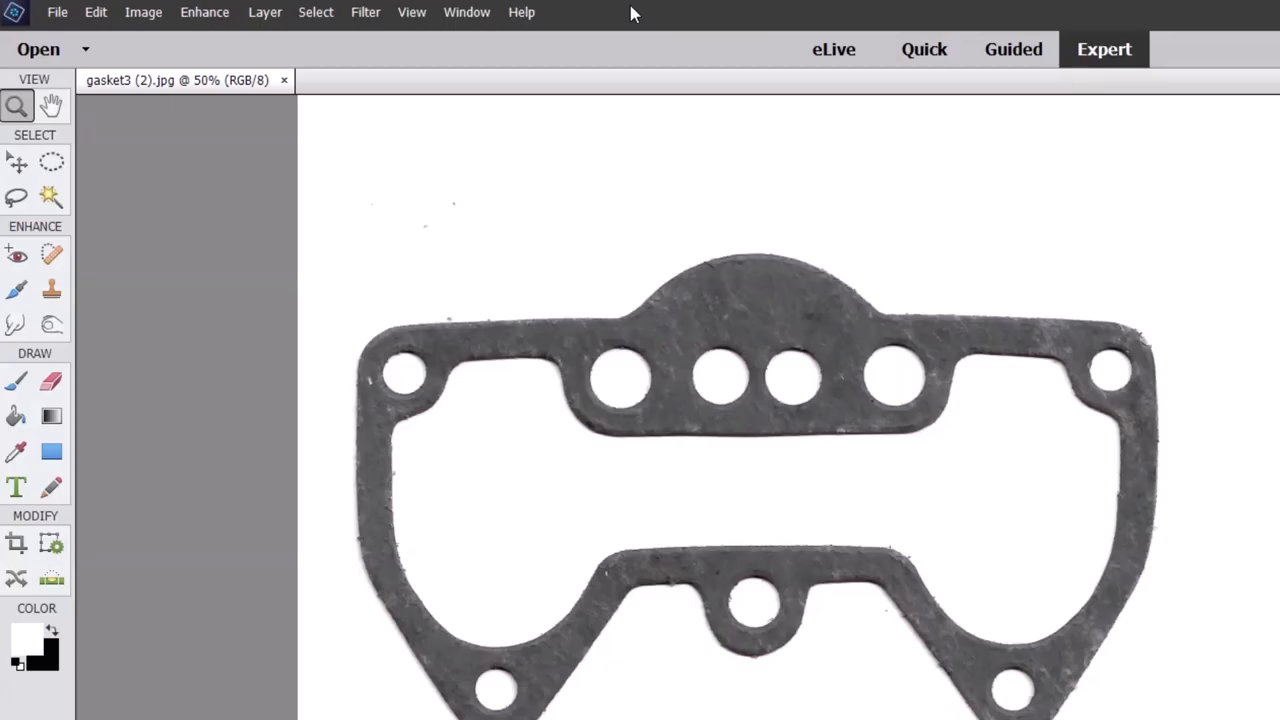
Step: Select the gasket region with the Magic Wand and bring up the Adjust Lighting options
{"action": "left_click", "coordinate": [52, 198]}
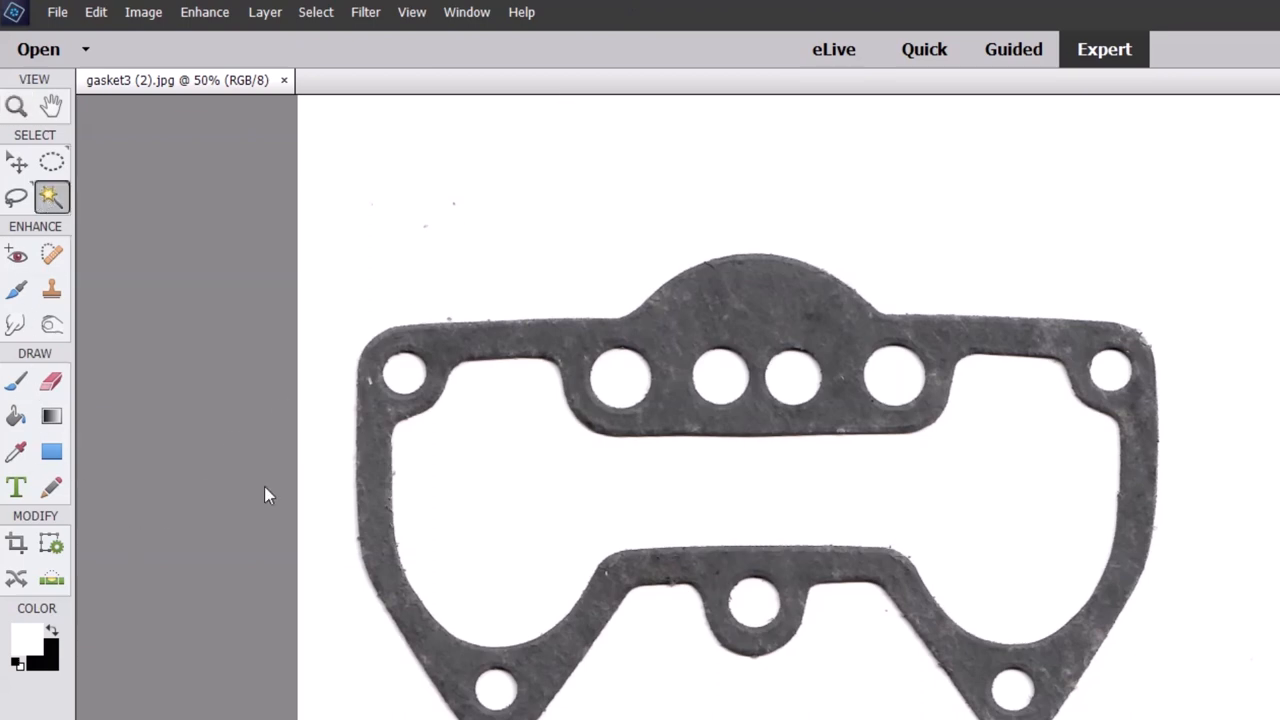
{"action": "left_click", "coordinate": [468, 490]}
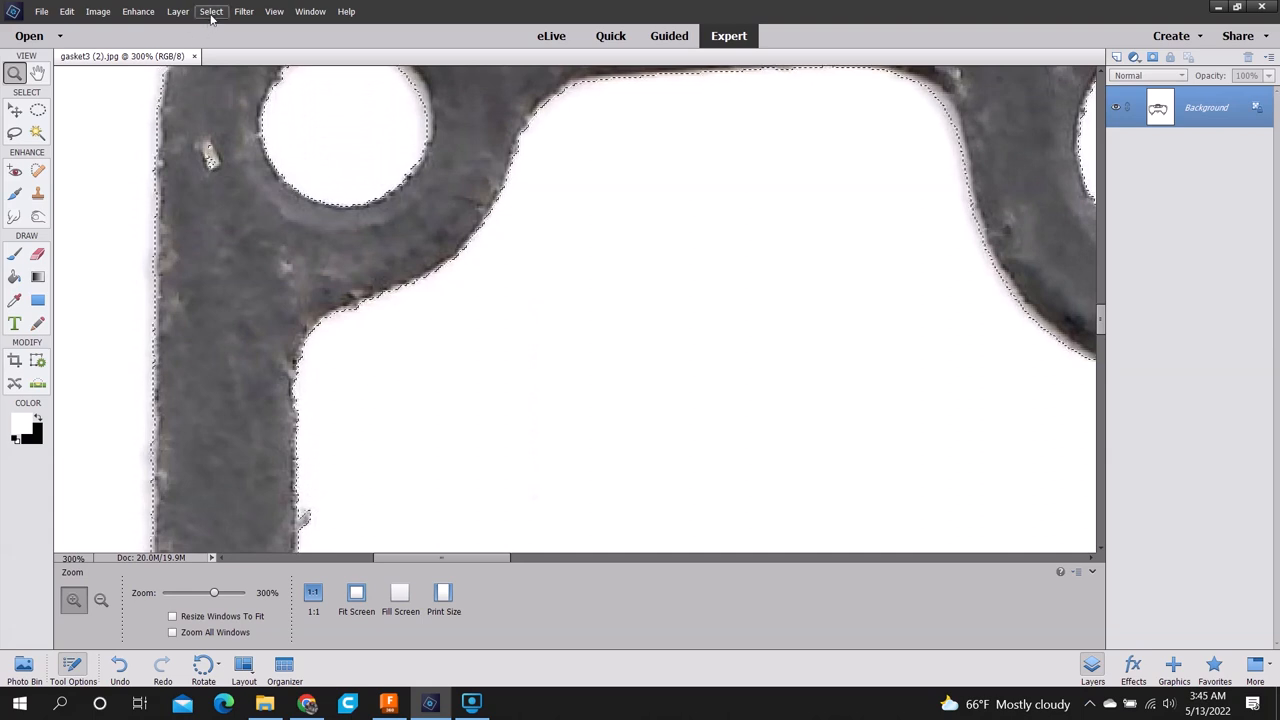
{"action": "left_click", "coordinate": [138, 12]}
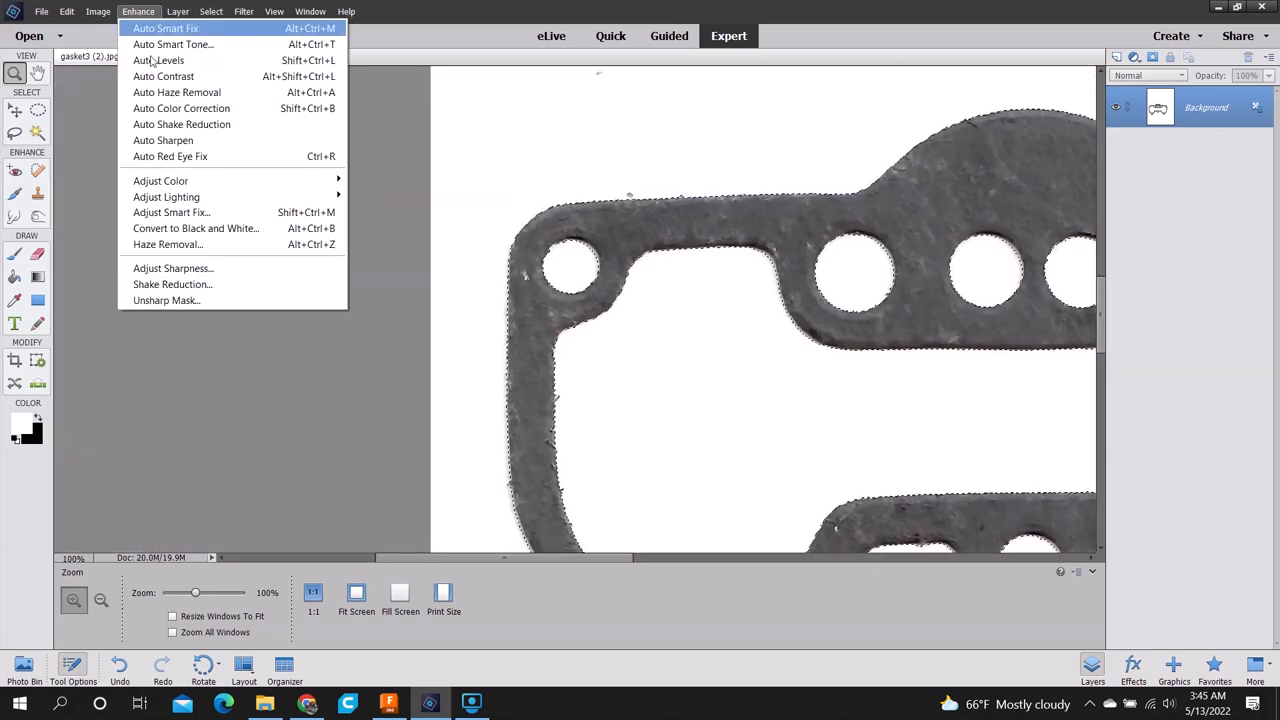
{"action": "mouse_move", "coordinate": [166, 198]}
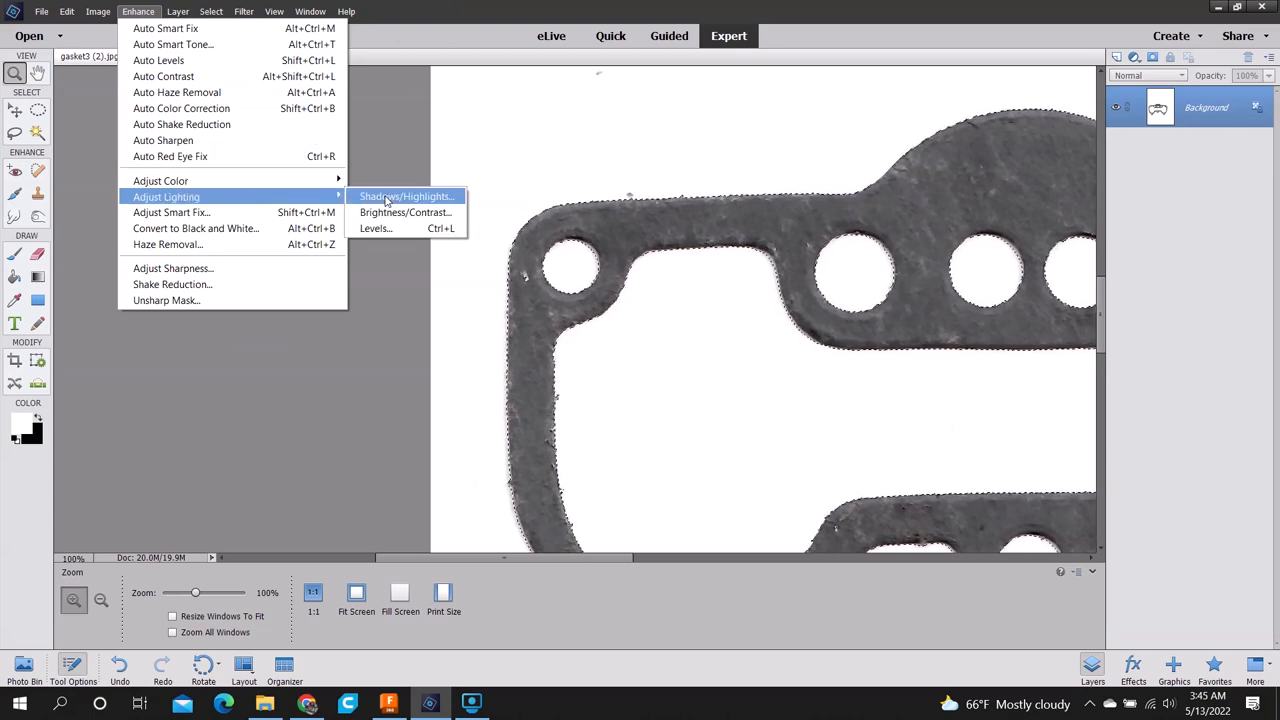
Step: Push the Levels black input slider right until the grey gasket renders solid black, and apply it
{"action": "left_click", "coordinate": [374, 228]}
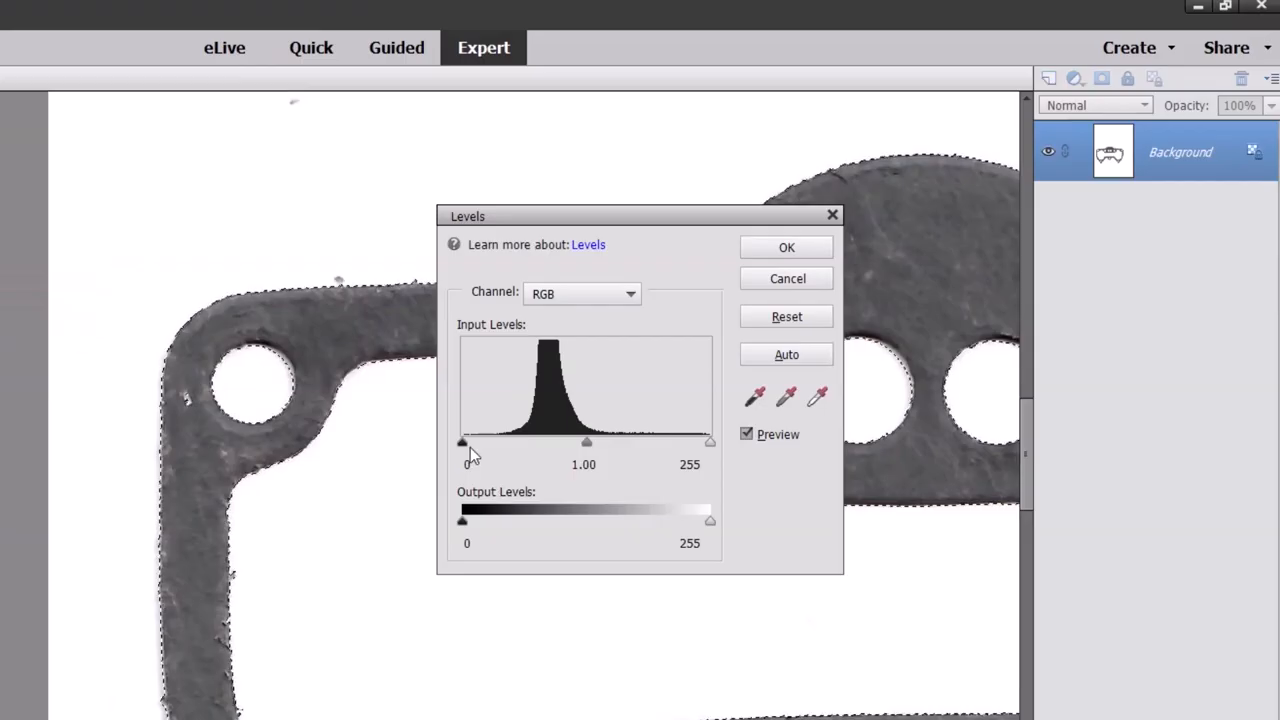
{"action": "left_click_drag", "start_coordinate": [460, 442], "coordinate": [576, 442]}
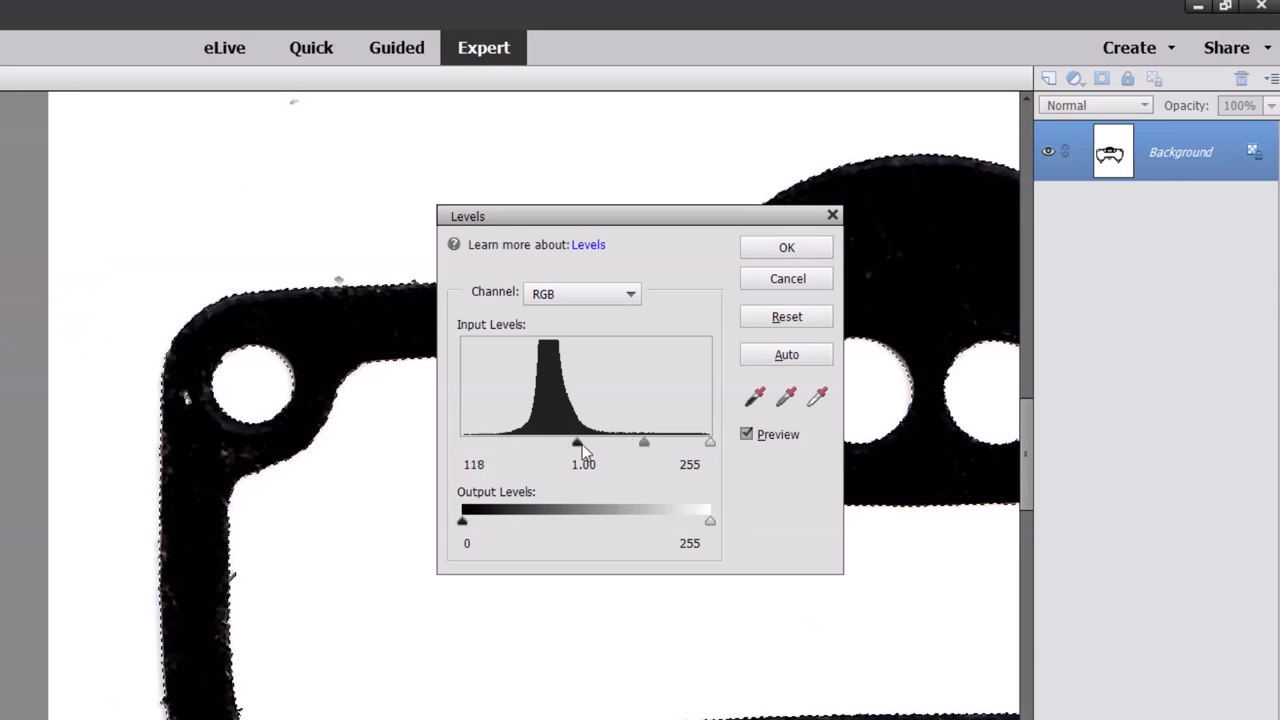
{"action": "left_click_drag", "start_coordinate": [576, 442], "coordinate": [664, 442]}
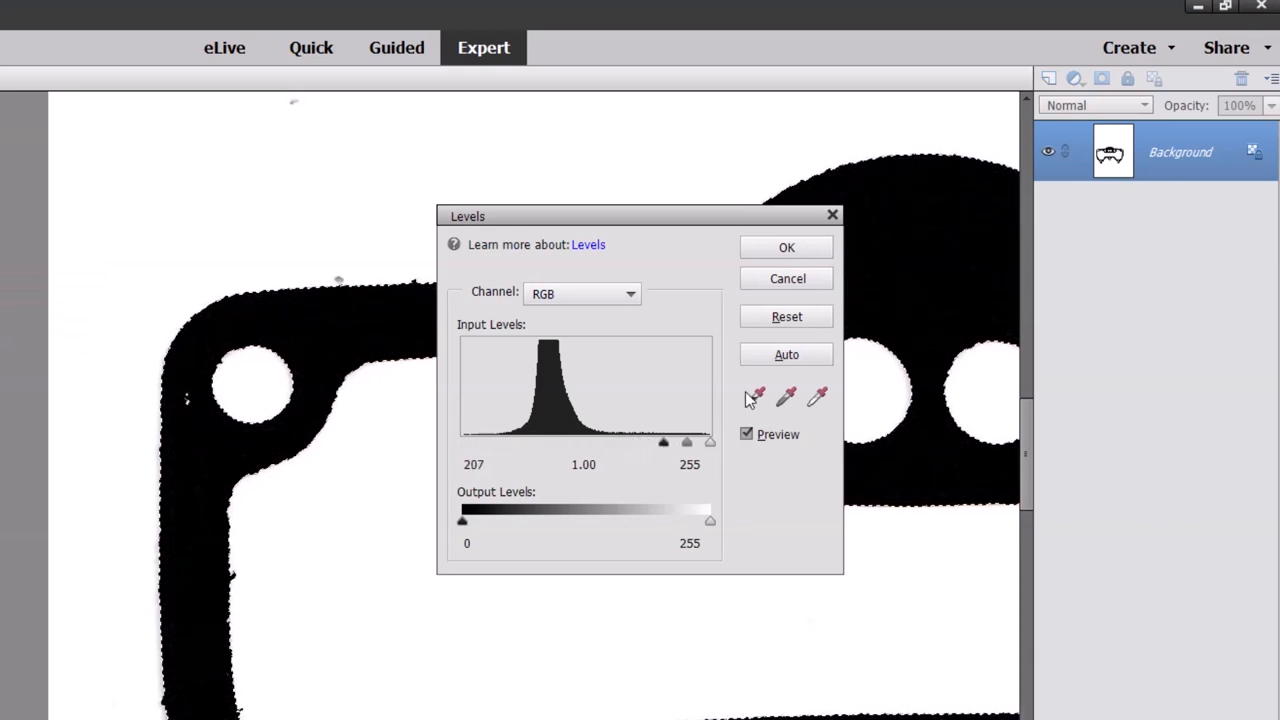
{"action": "left_click", "coordinate": [786, 248]}
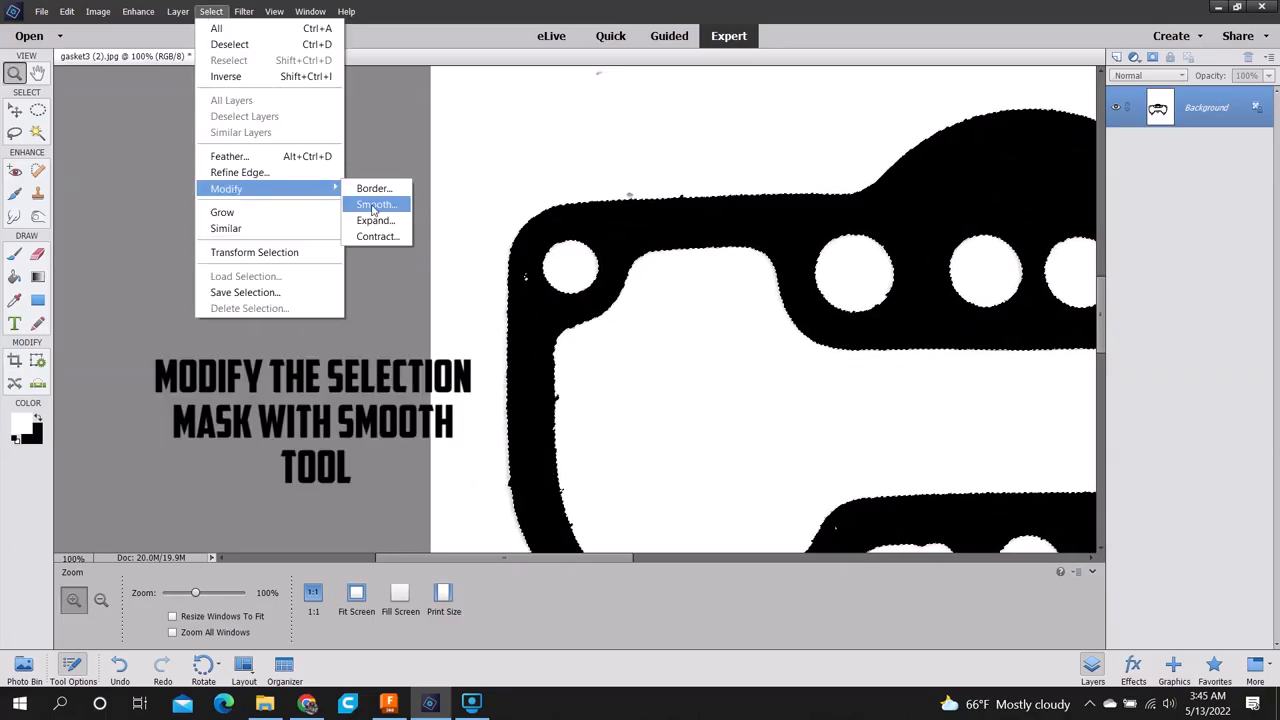
Step: Smooth the gasket selection edges, zoom in to check them, and smooth once more
{"action": "left_click", "coordinate": [376, 204]}
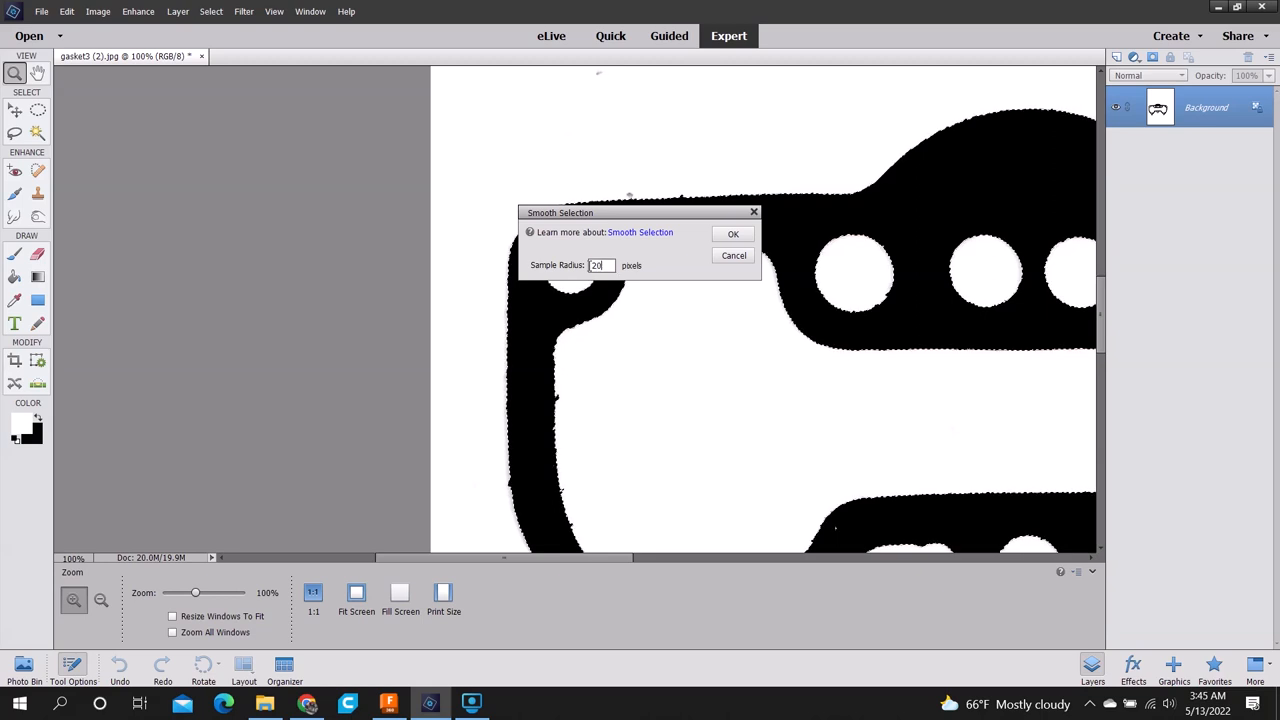
{"action": "left_click", "coordinate": [732, 232]}
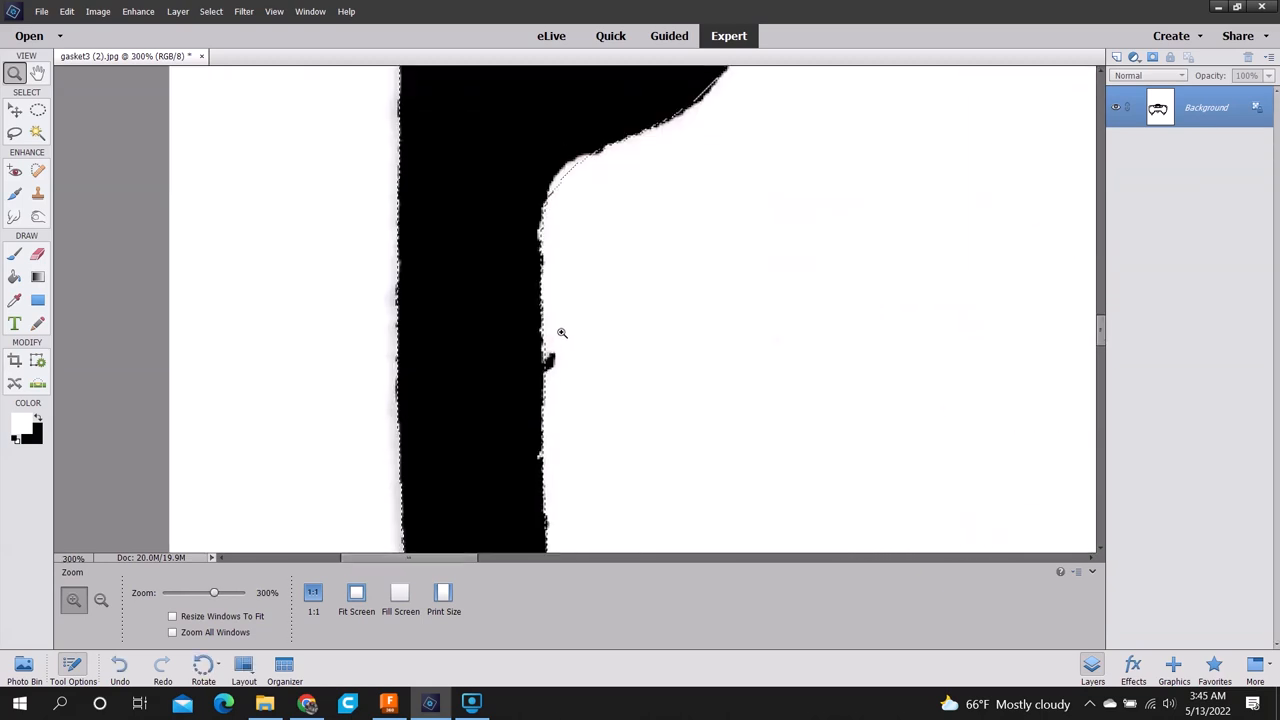
{"action": "left_click", "coordinate": [212, 12]}
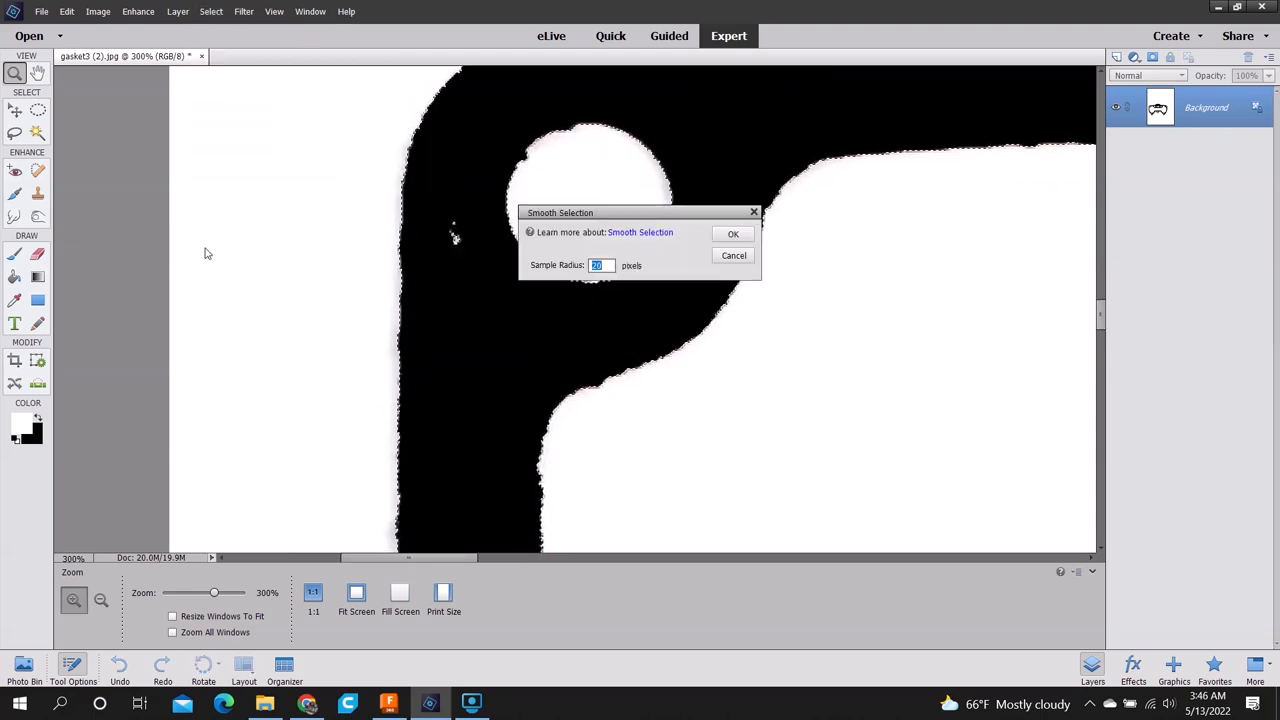
{"action": "left_click", "coordinate": [732, 232]}
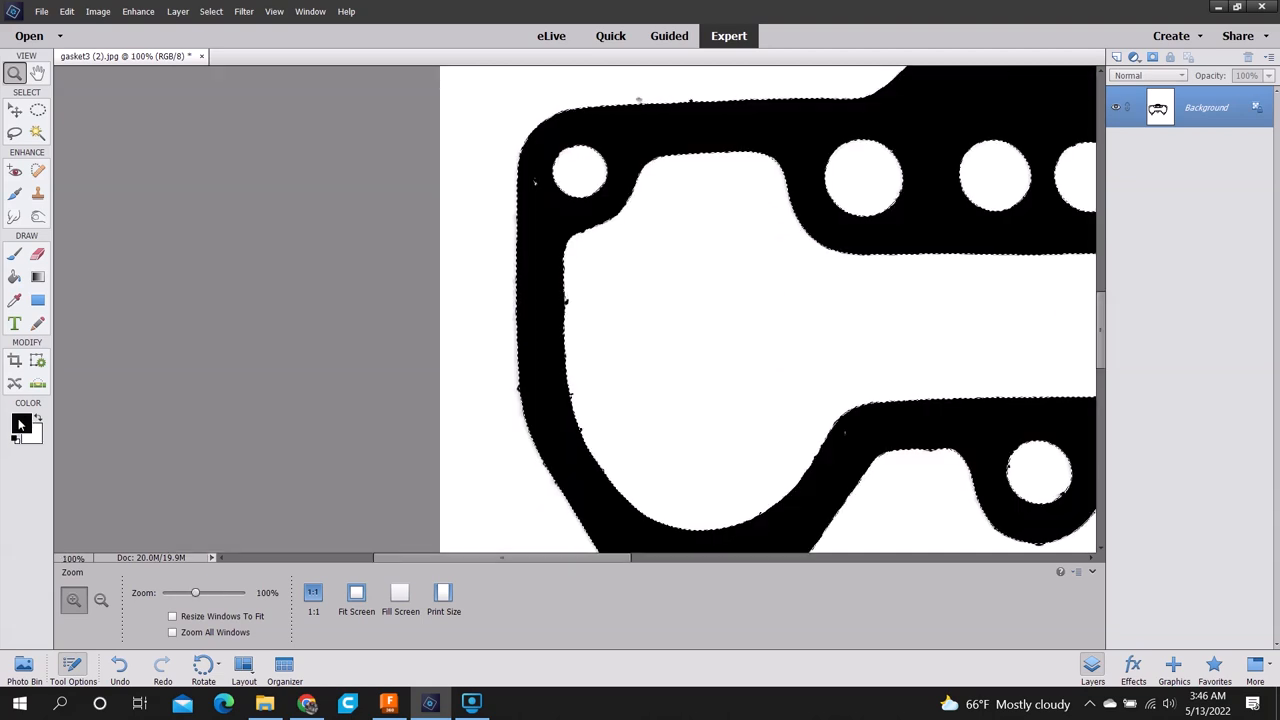
Step: Invert the selection and fill with the Paint Bucket so the gasket is solid black on white
{"action": "left_click", "coordinate": [14, 276]}
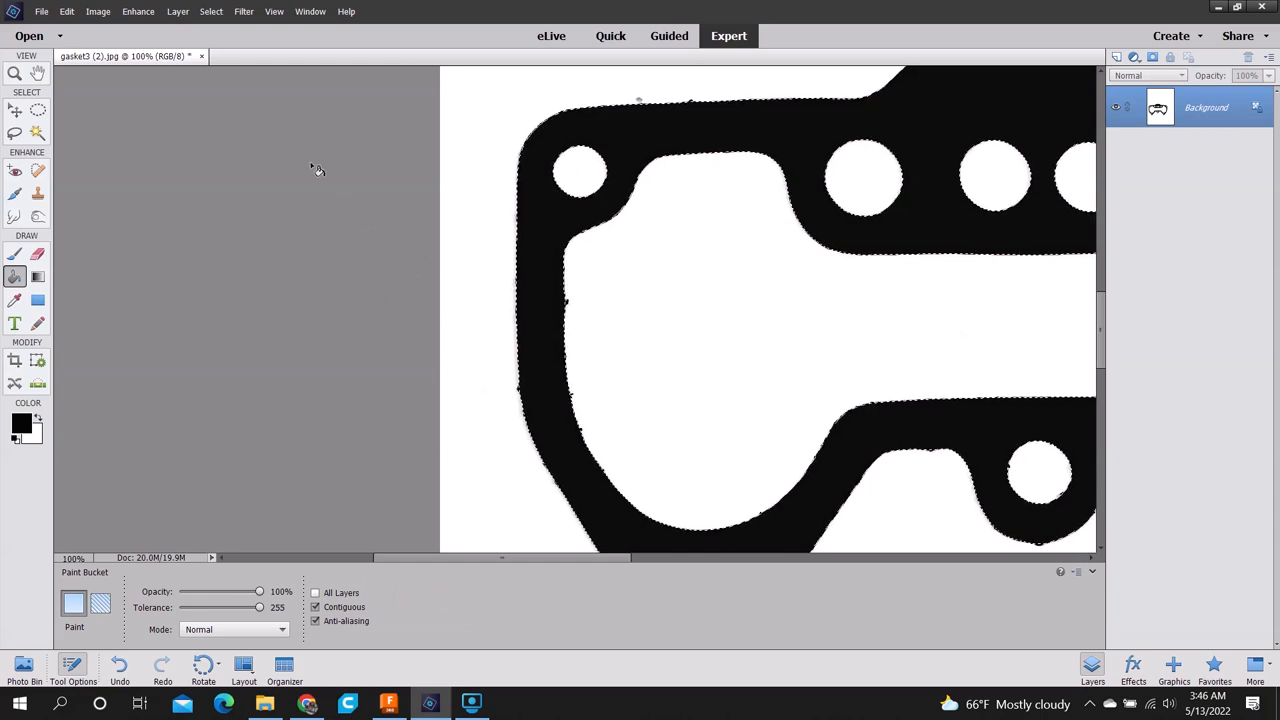
{"action": "left_click", "coordinate": [212, 12]}
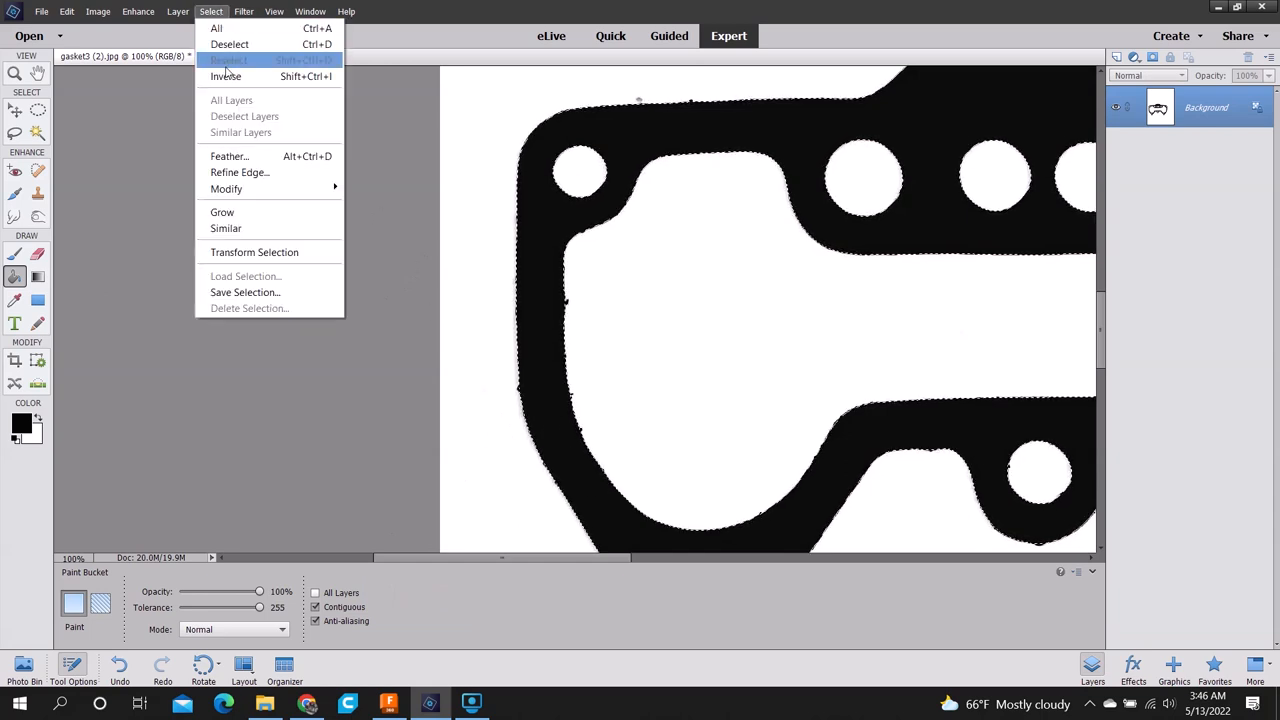
{"action": "left_click", "coordinate": [30, 432]}
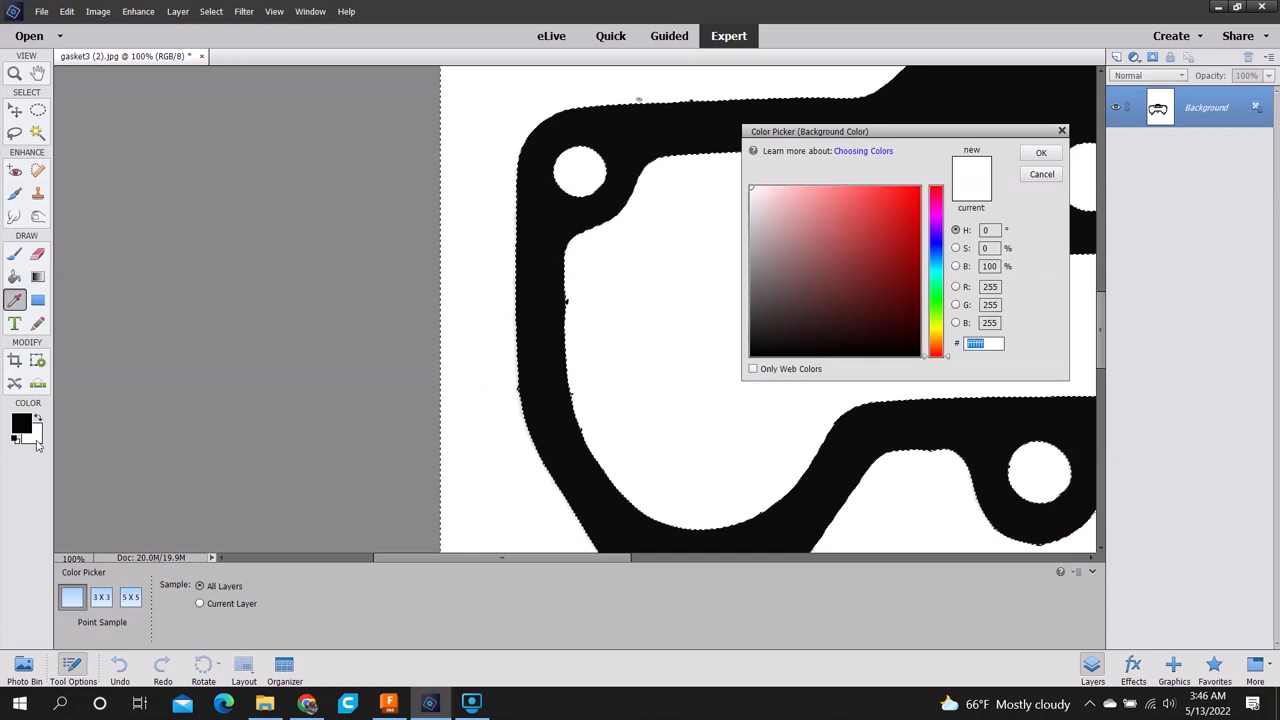
{"action": "left_click", "coordinate": [1040, 152]}
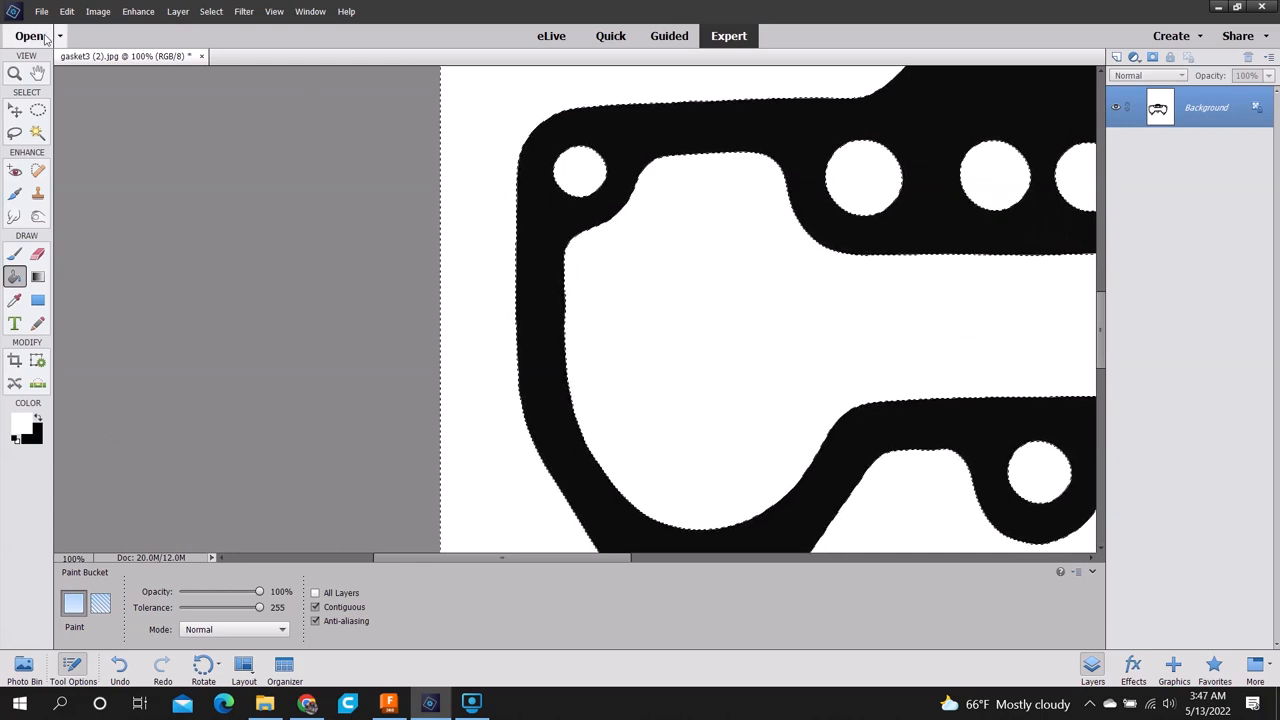
Step: Go to the File menu to save a copy of the cleaned gasket image
{"action": "left_click", "coordinate": [42, 12]}
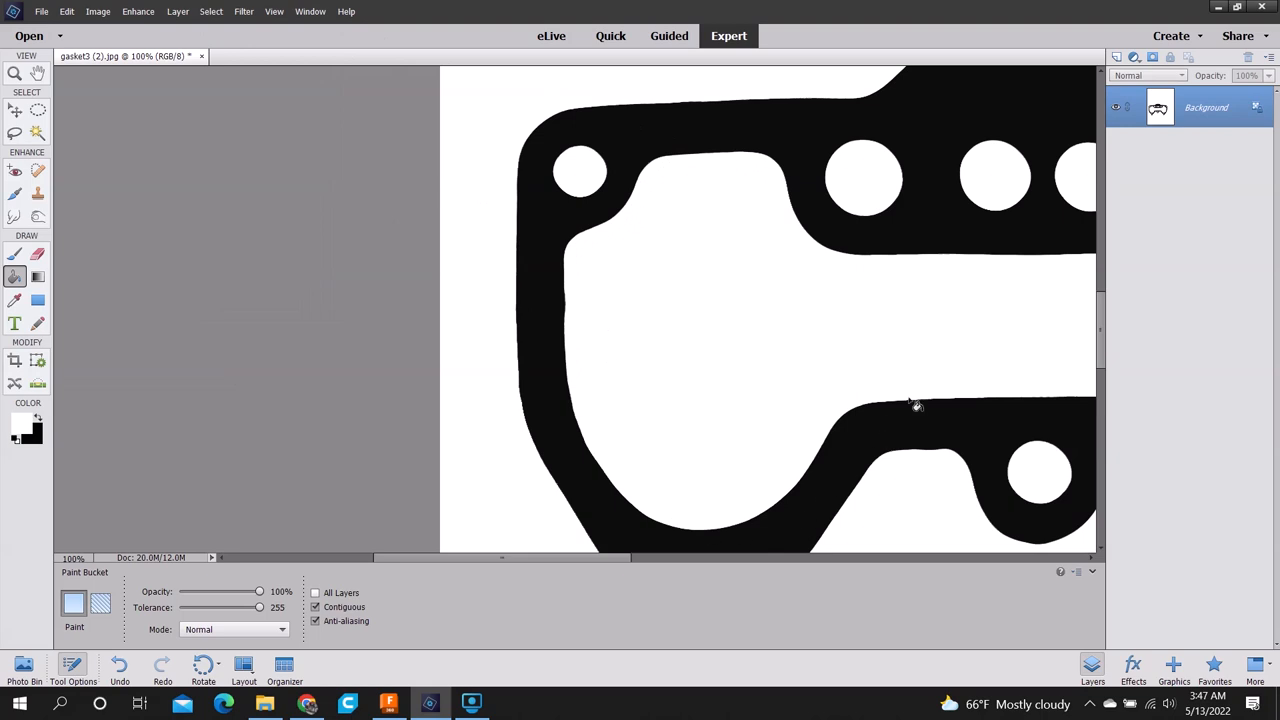
{"action": "mouse_move", "coordinate": [730, 328]}
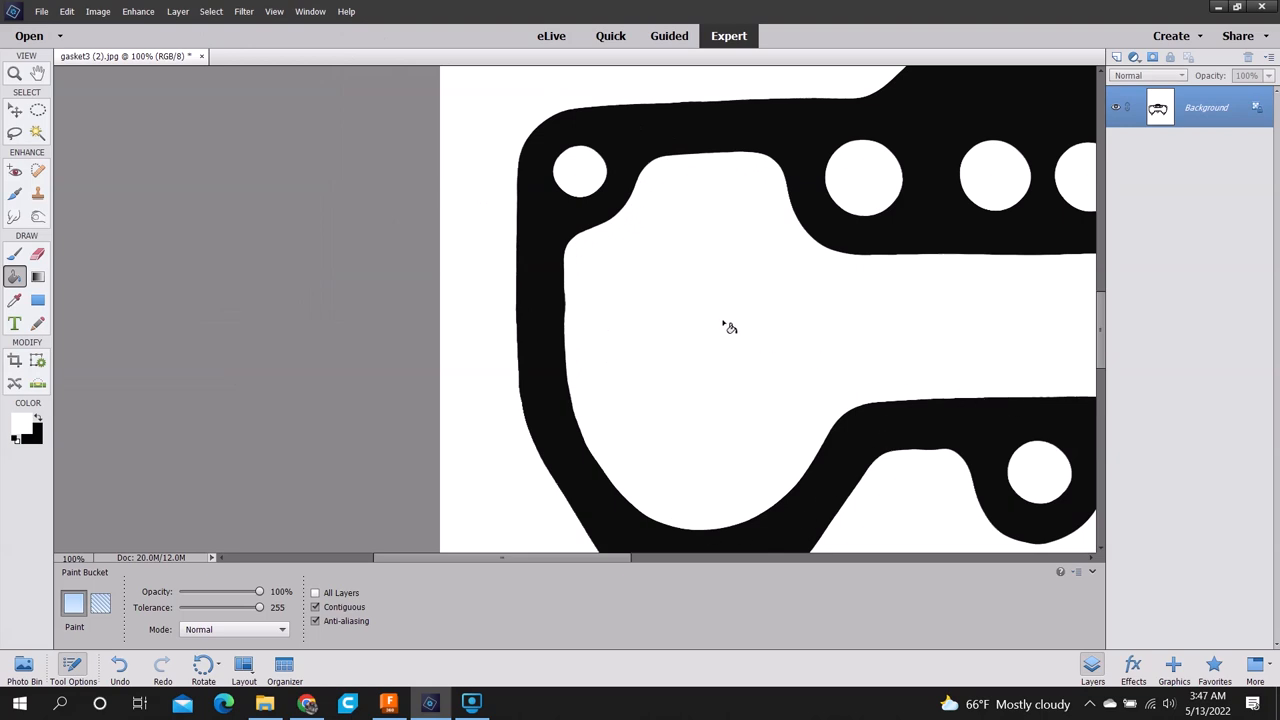
{"action": "mouse_move", "coordinate": [728, 328]}
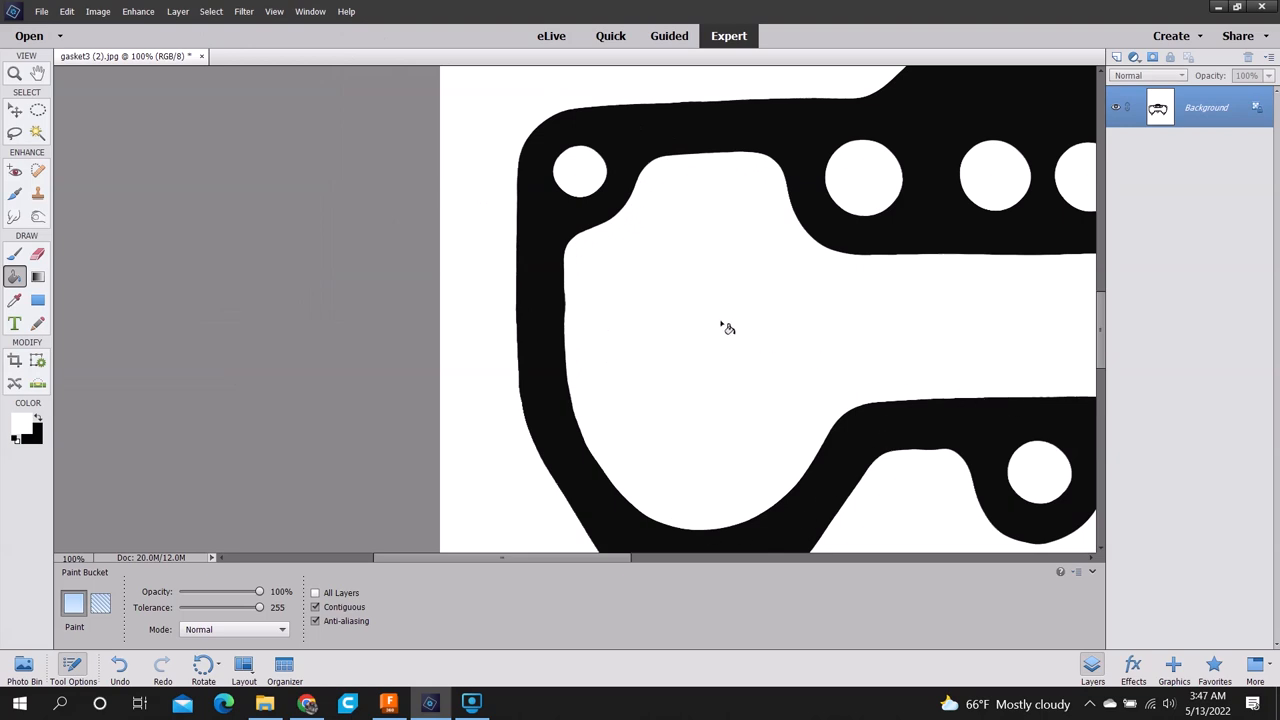
{"action": "left_click", "coordinate": [42, 12]}
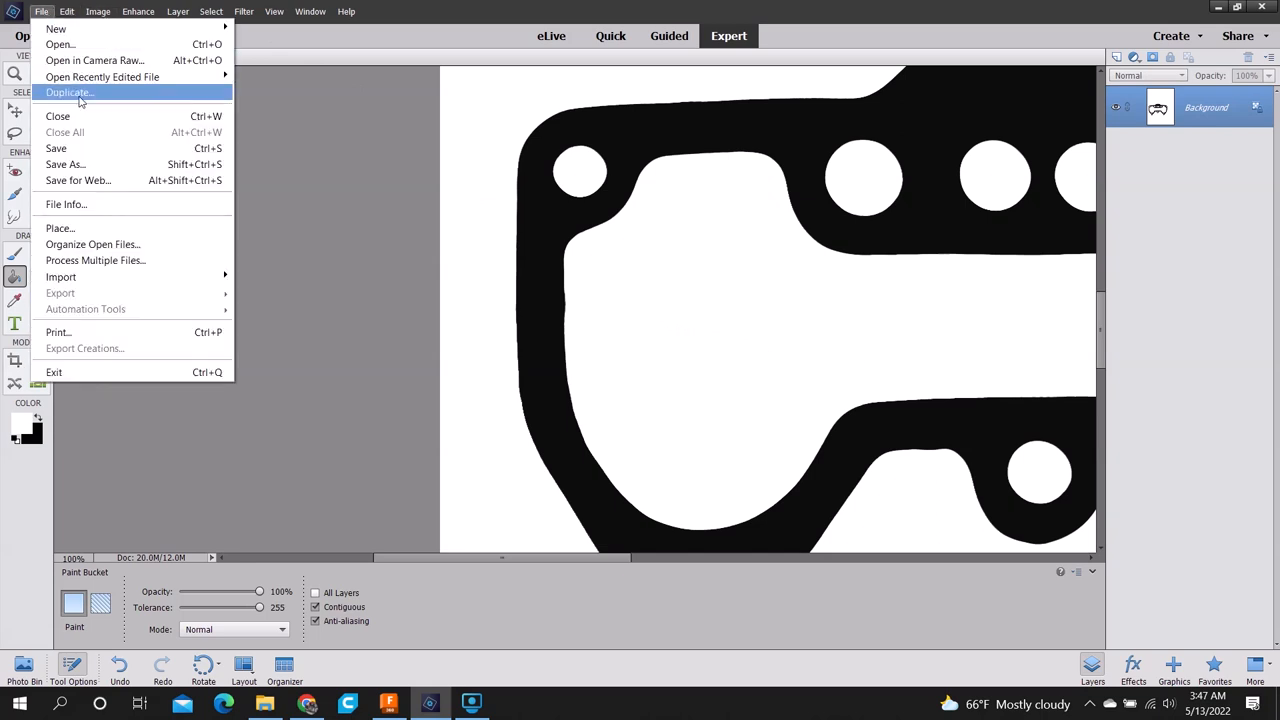
{"action": "mouse_move", "coordinate": [78, 180]}
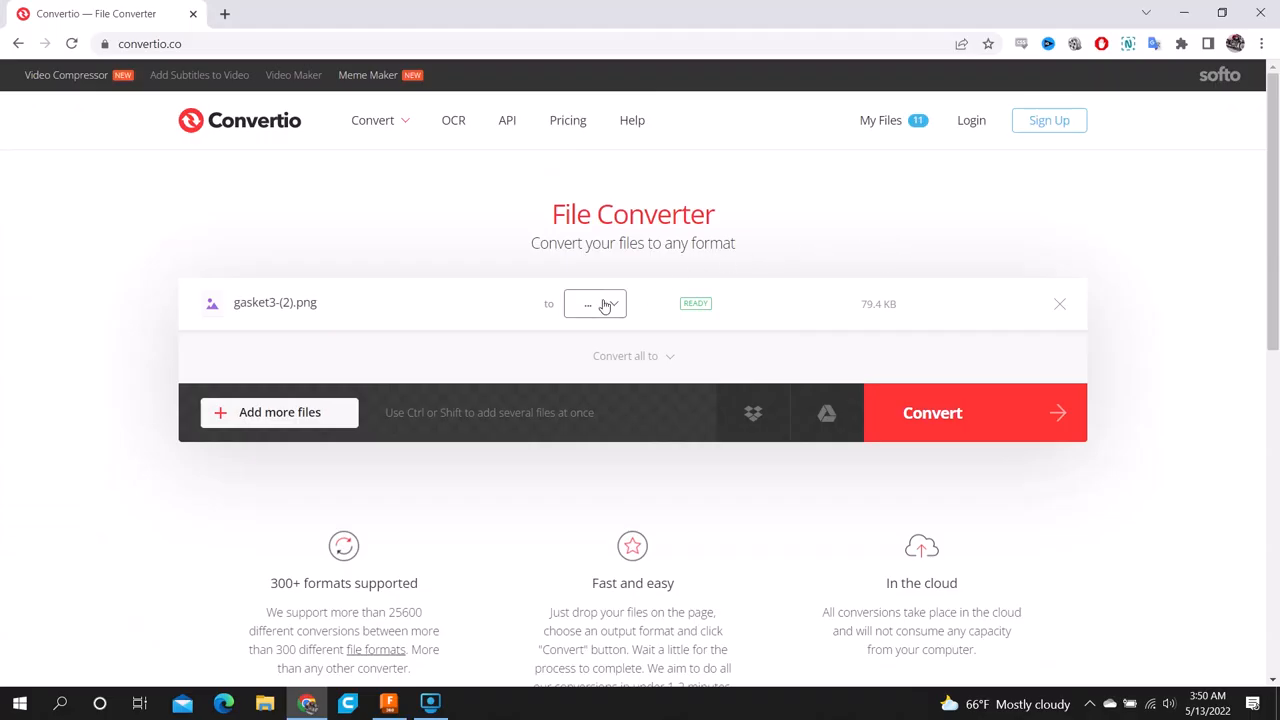
Step: Set gasket3-(2).png to convert to SVG and start the conversion
{"action": "left_click", "coordinate": [596, 304]}
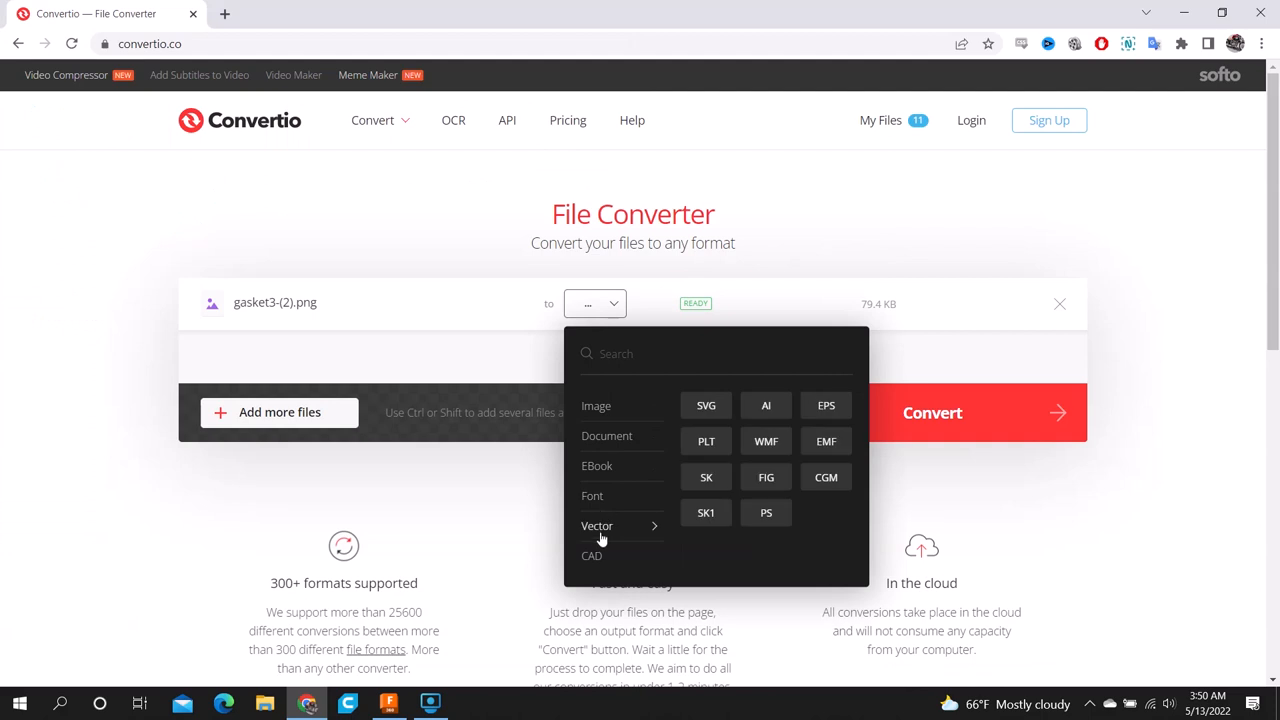
{"action": "left_click", "coordinate": [706, 404]}
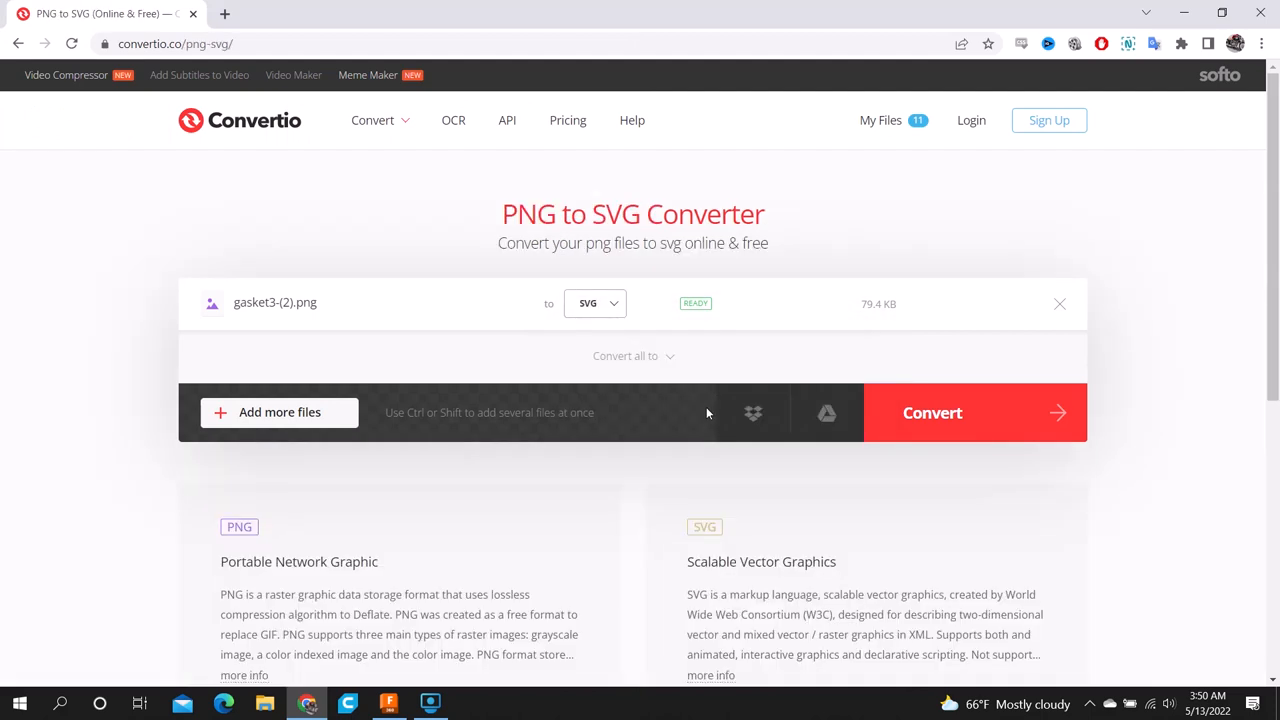
{"action": "left_click", "coordinate": [932, 412]}
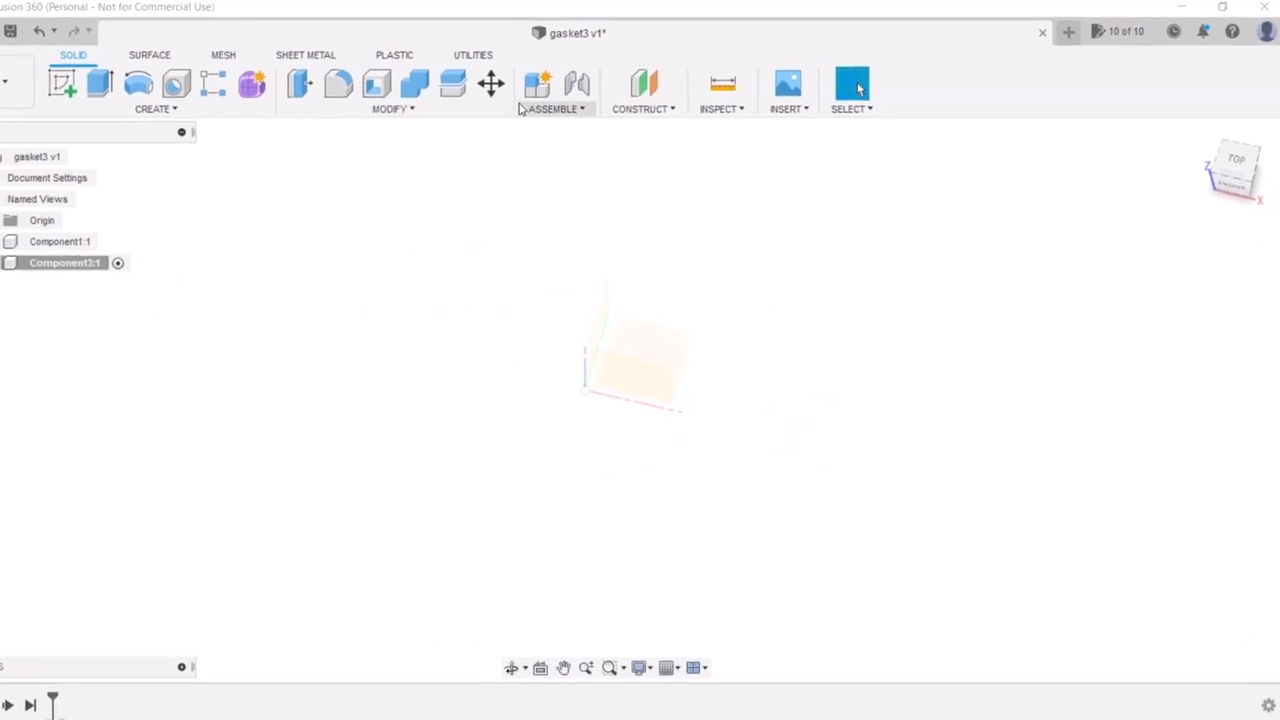
Step: Insert gasket3-_2_.svg from this computer onto a sketch plane
{"action": "left_click", "coordinate": [788, 90]}
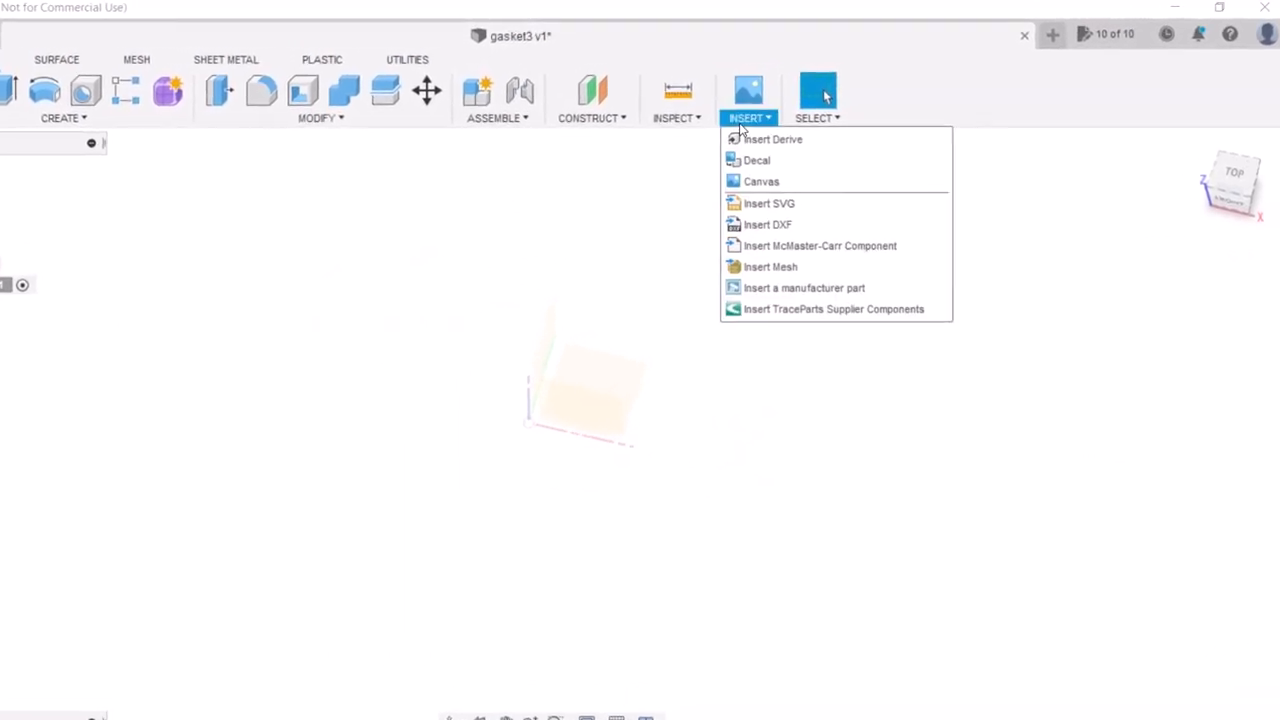
{"action": "left_click", "coordinate": [772, 140]}
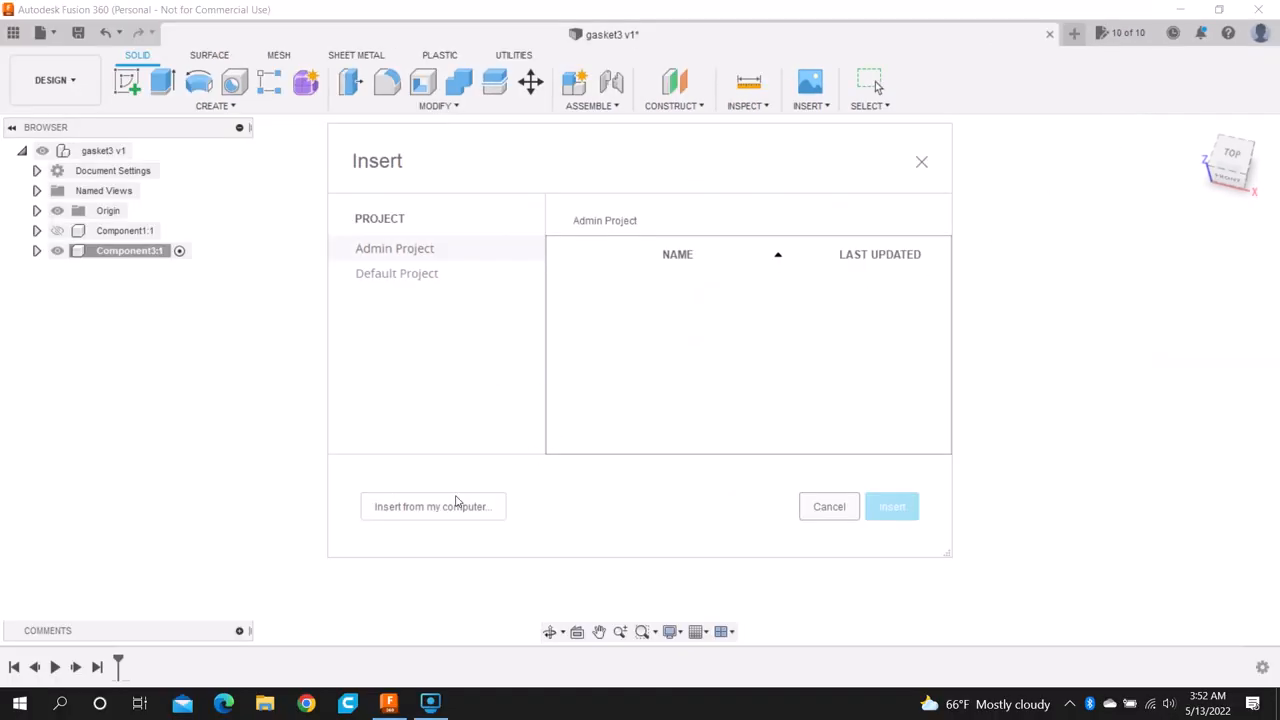
{"action": "left_click", "coordinate": [432, 506]}
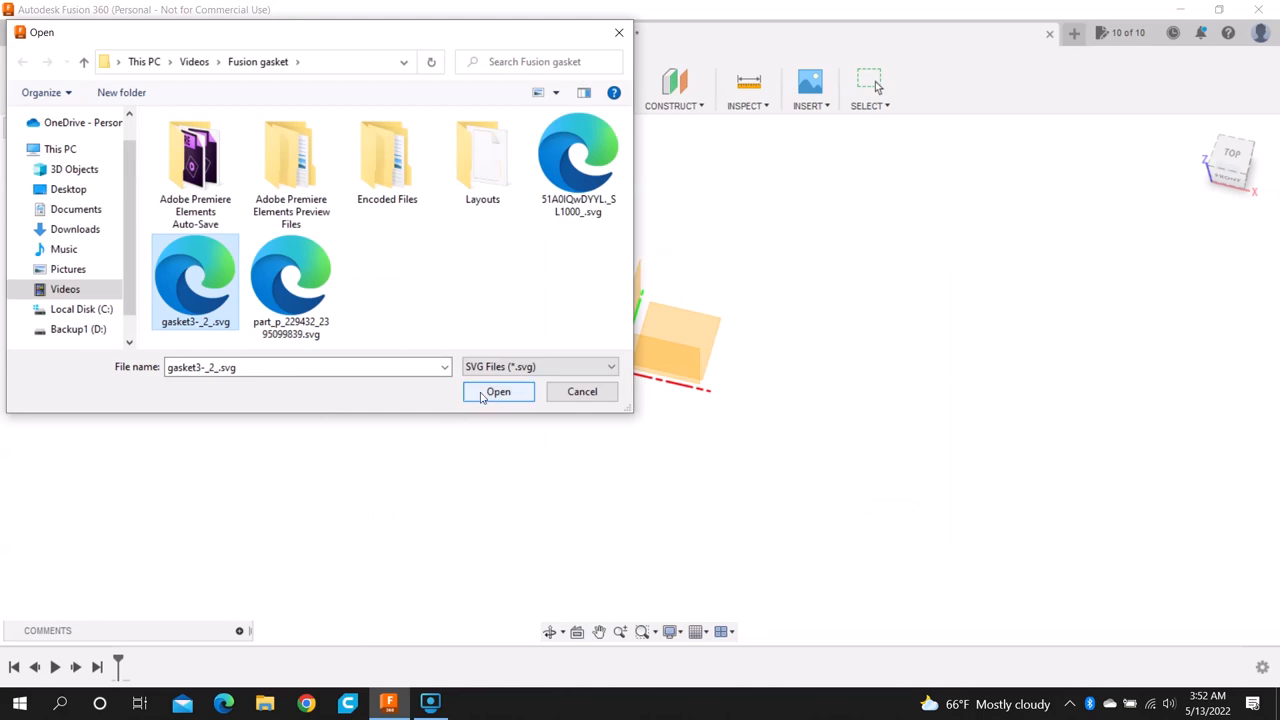
{"action": "left_click", "coordinate": [496, 390]}
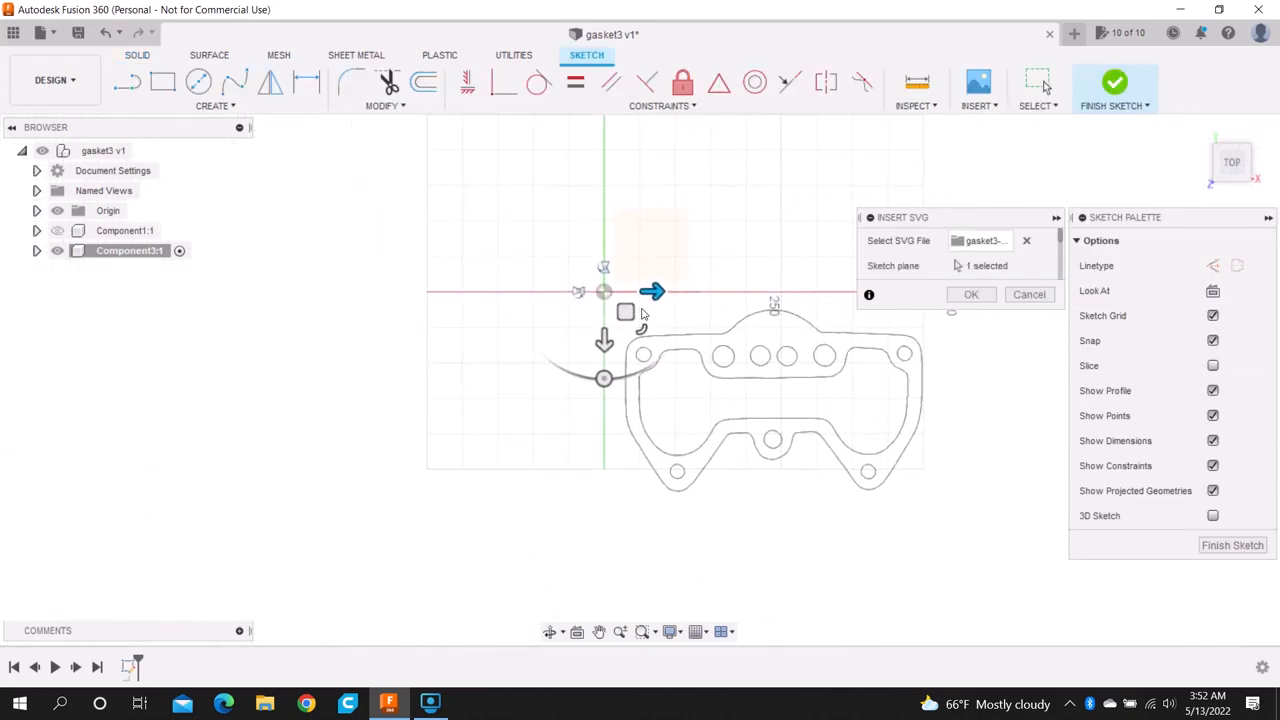
Step: Move the gasket outline onto the origin and confirm the SVG placement
{"action": "left_click_drag", "start_coordinate": [604, 292], "coordinate": [444, 206]}
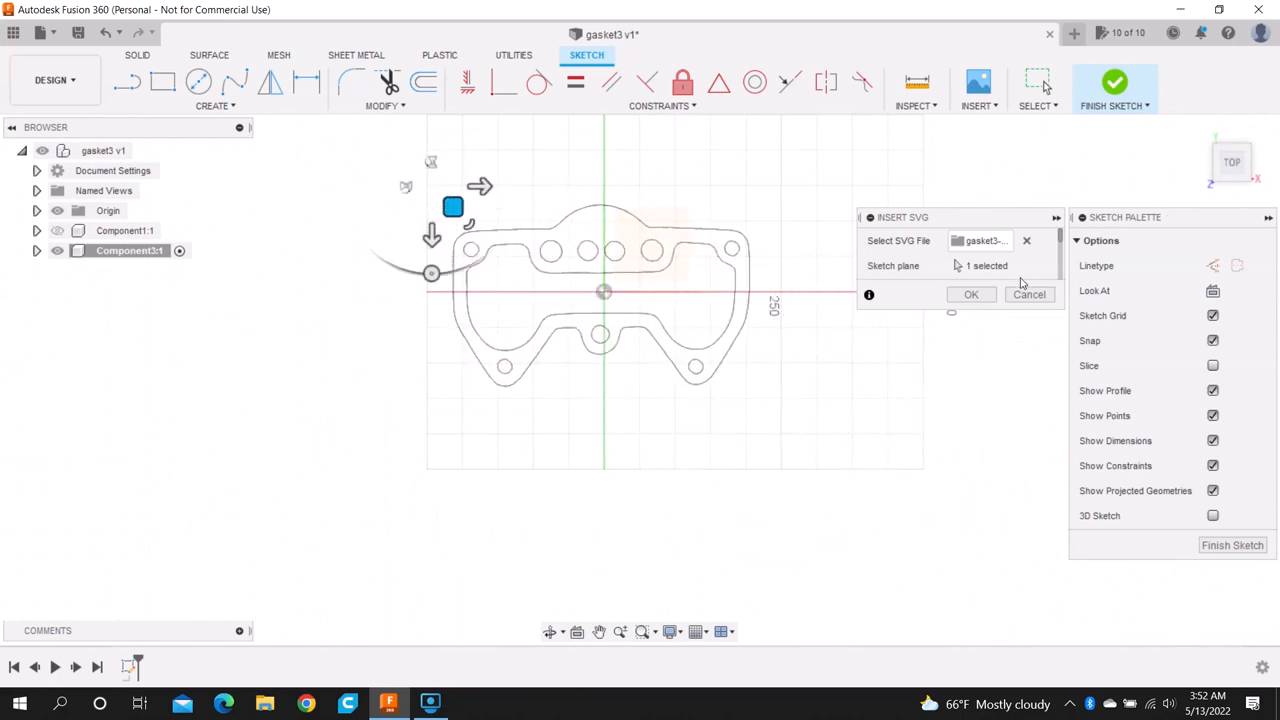
{"action": "left_click", "coordinate": [970, 294]}
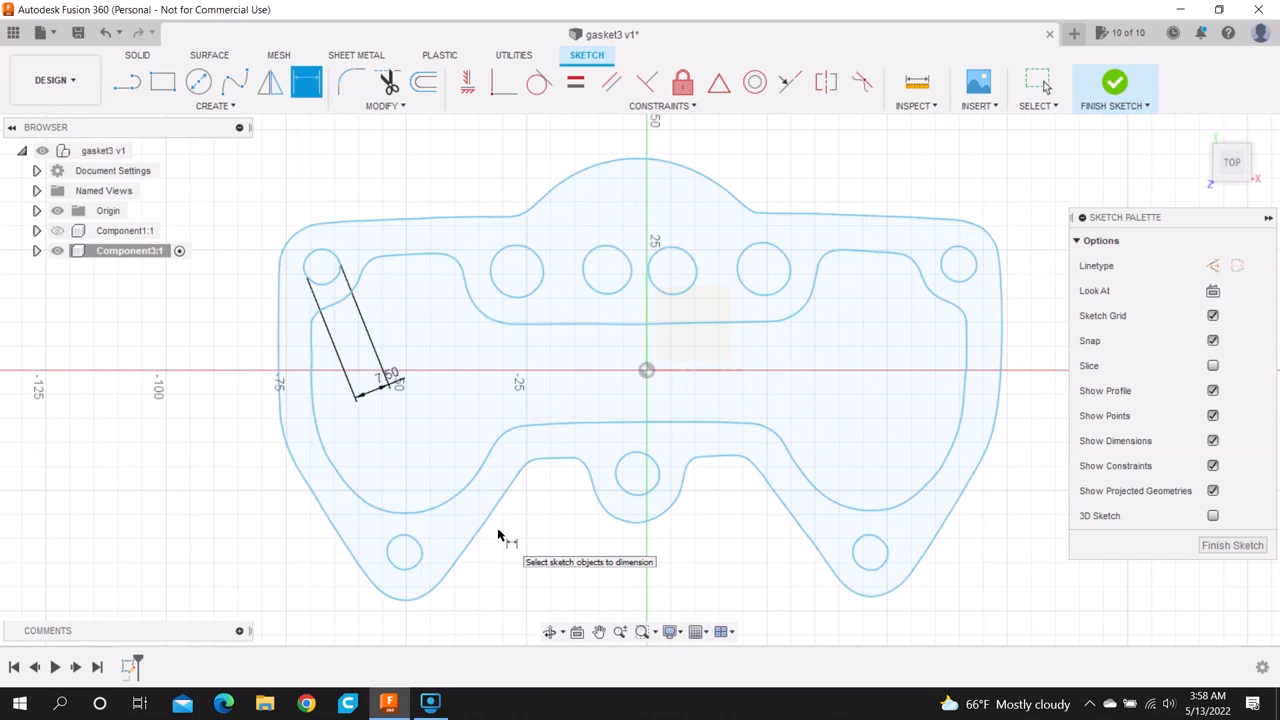
{"action": "mouse_move", "coordinate": [722, 298]}
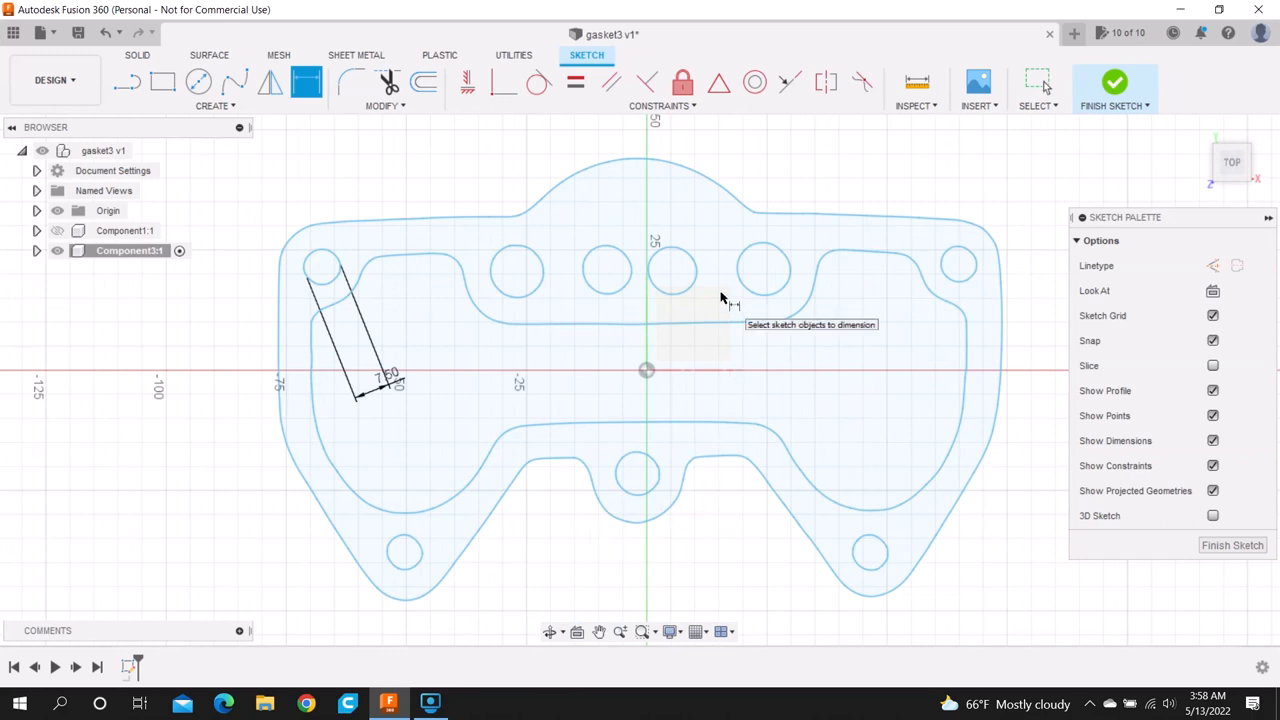
{"action": "mouse_move", "coordinate": [364, 180]}
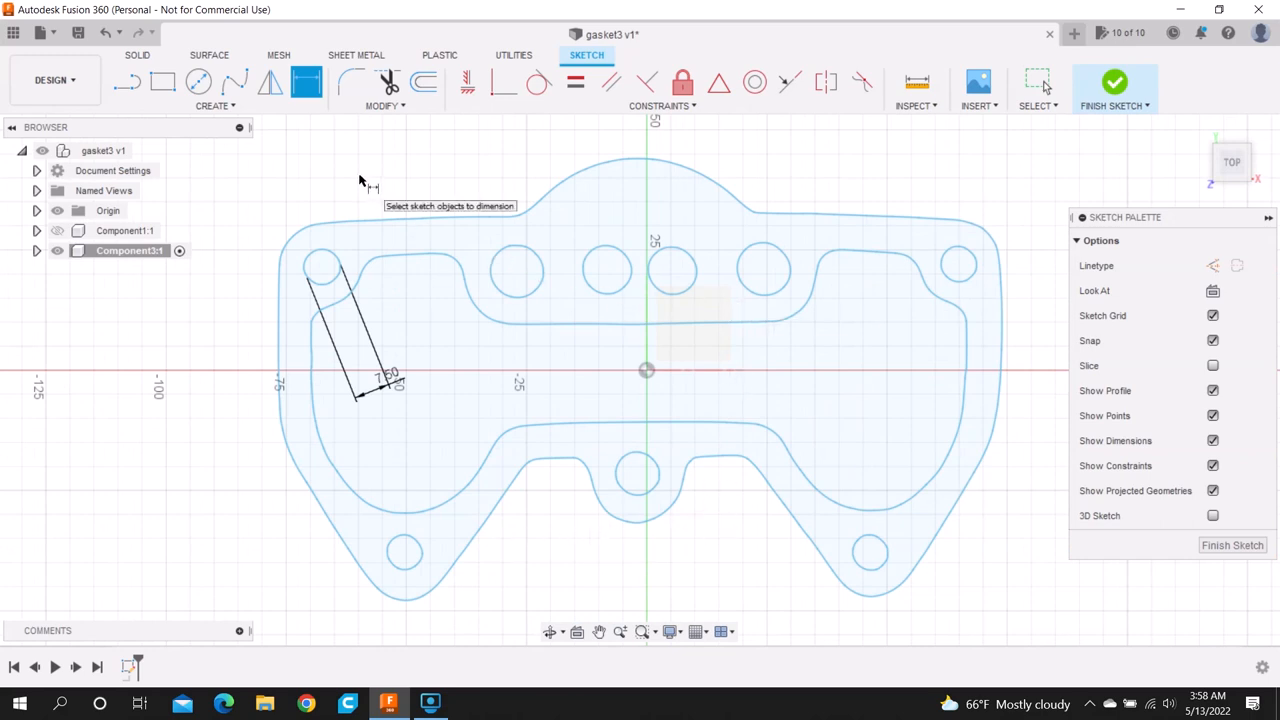
{"action": "mouse_move", "coordinate": [720, 136]}
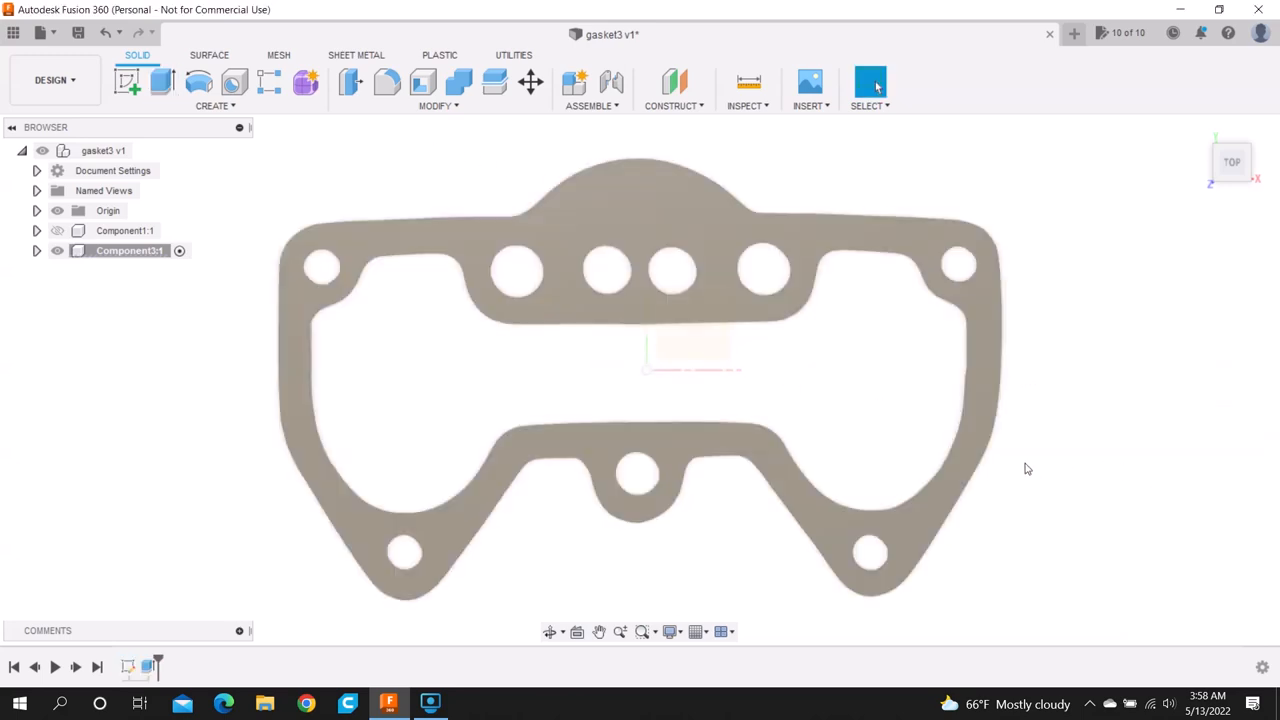
Step: Orbit the view to inspect the extruded gasket plate in 3D
{"action": "left_click_drag", "start_coordinate": [1028, 470], "coordinate": [630, 352]}
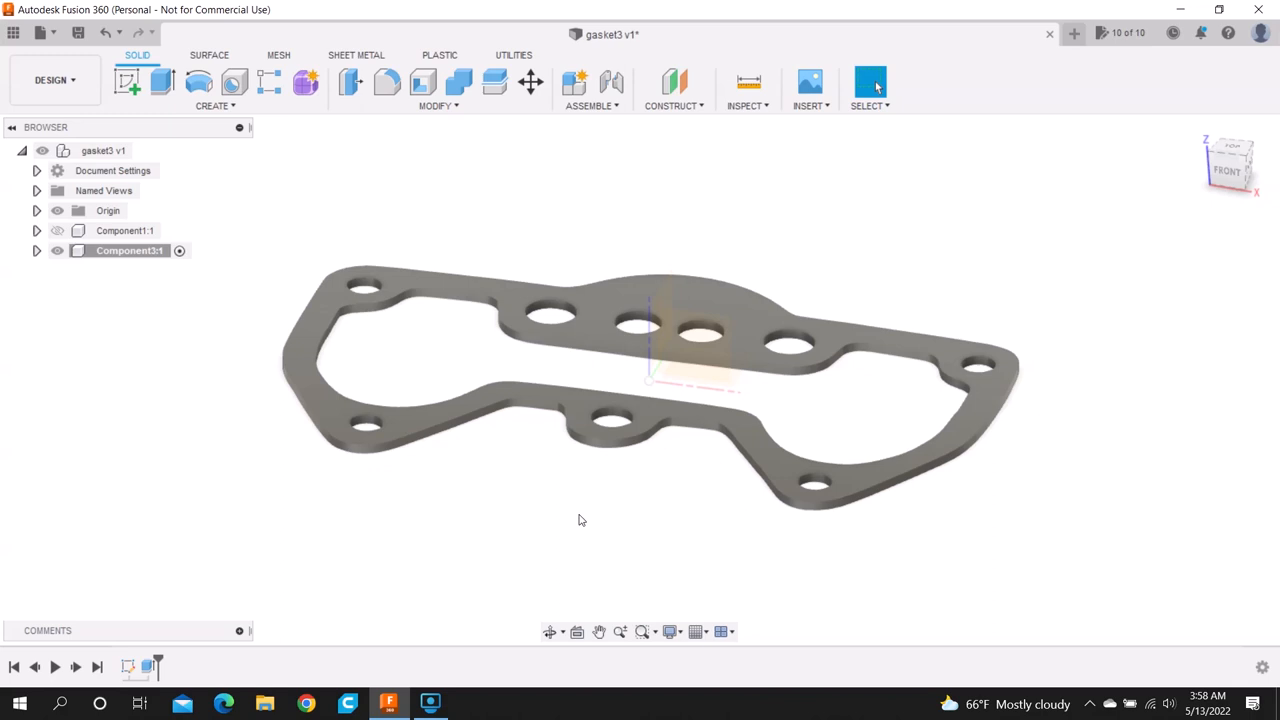
{"action": "mouse_move", "coordinate": [572, 466]}
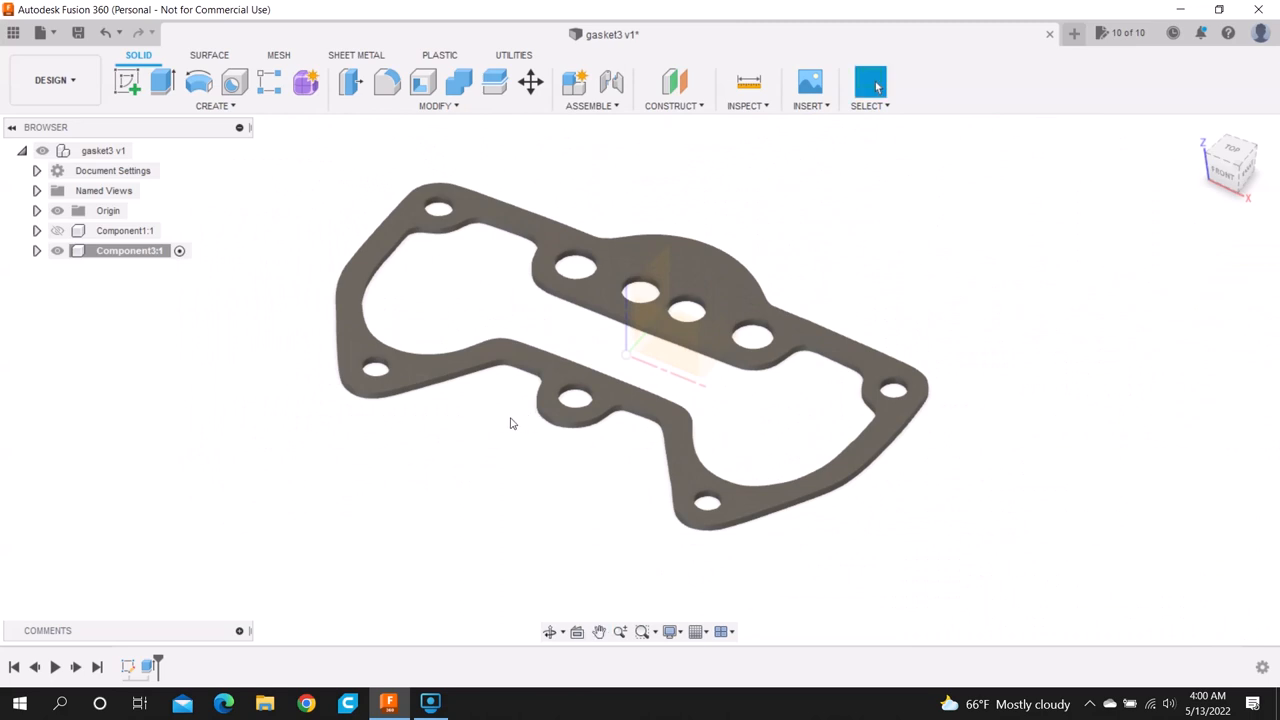
{"action": "mouse_move", "coordinate": [492, 428]}
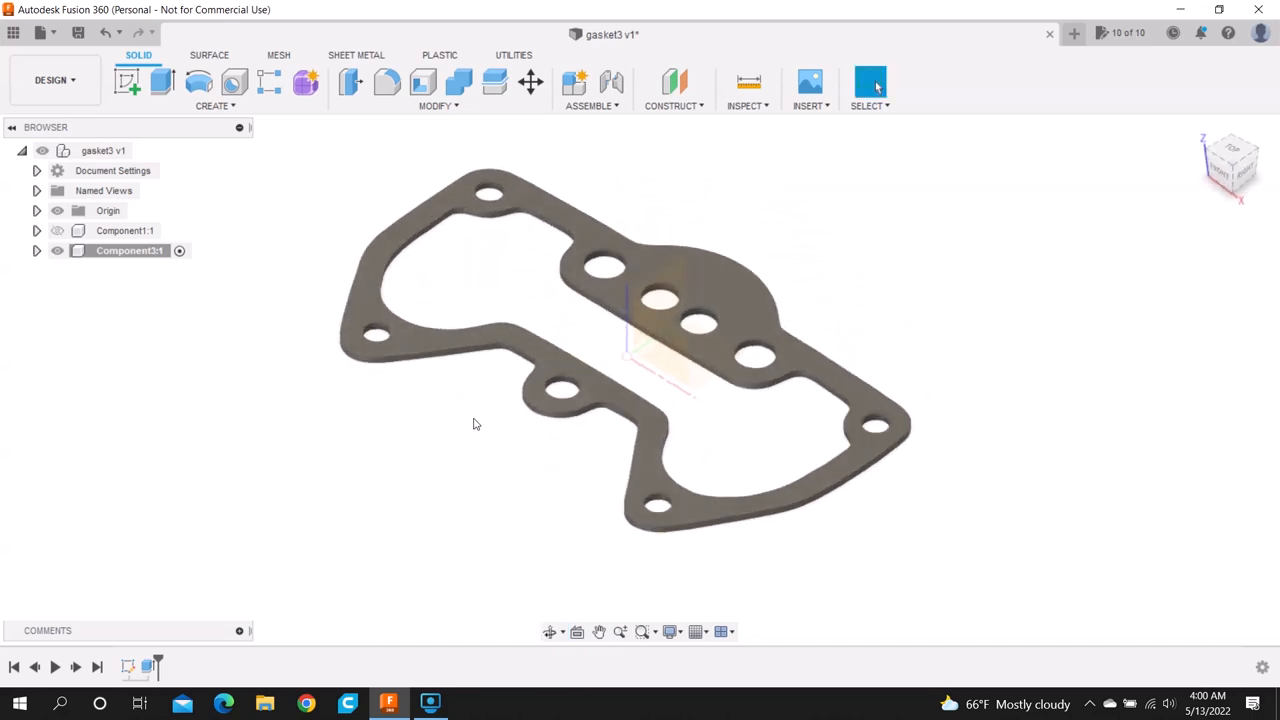
{"action": "mouse_move", "coordinate": [20, 10]}
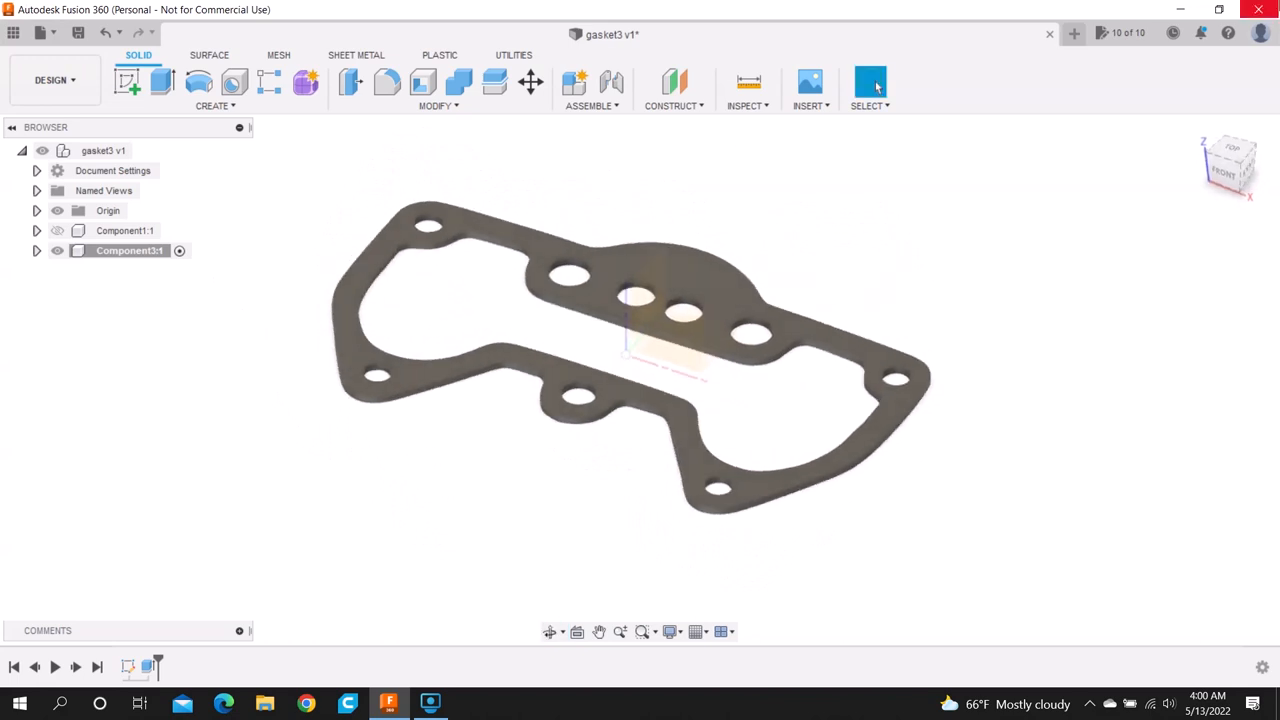
{"action": "mouse_move", "coordinate": [1264, 8]}
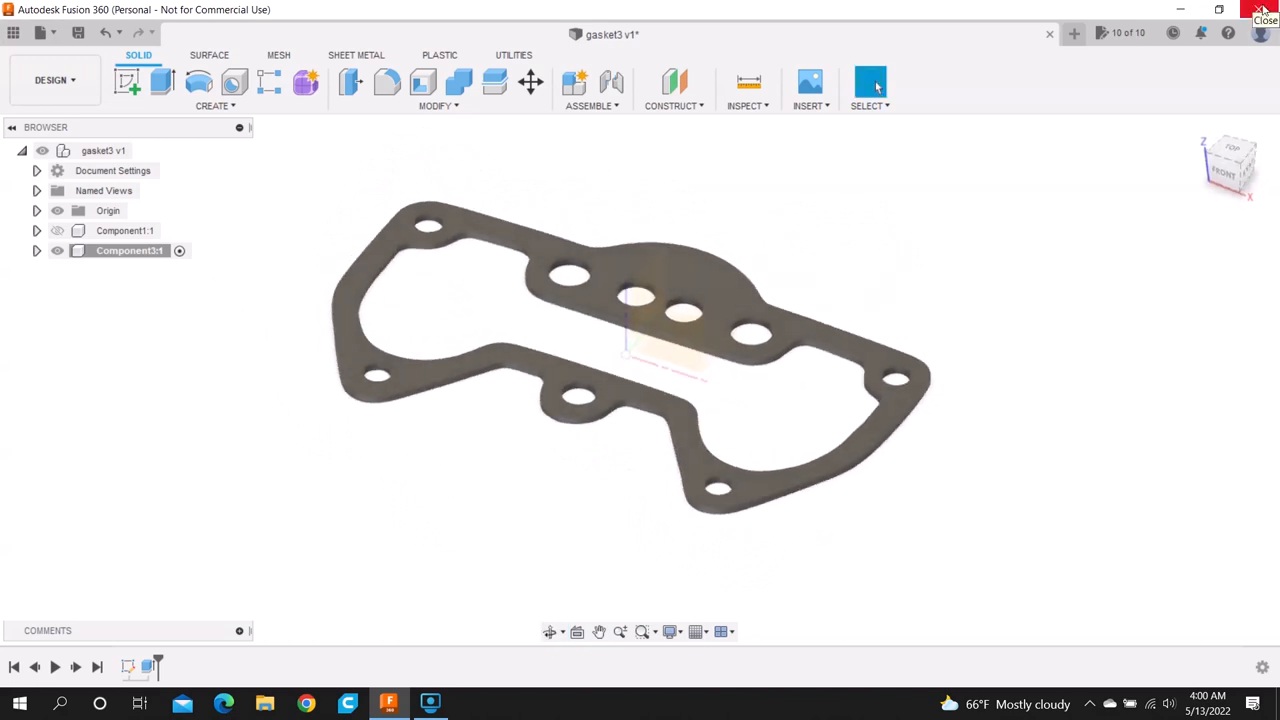